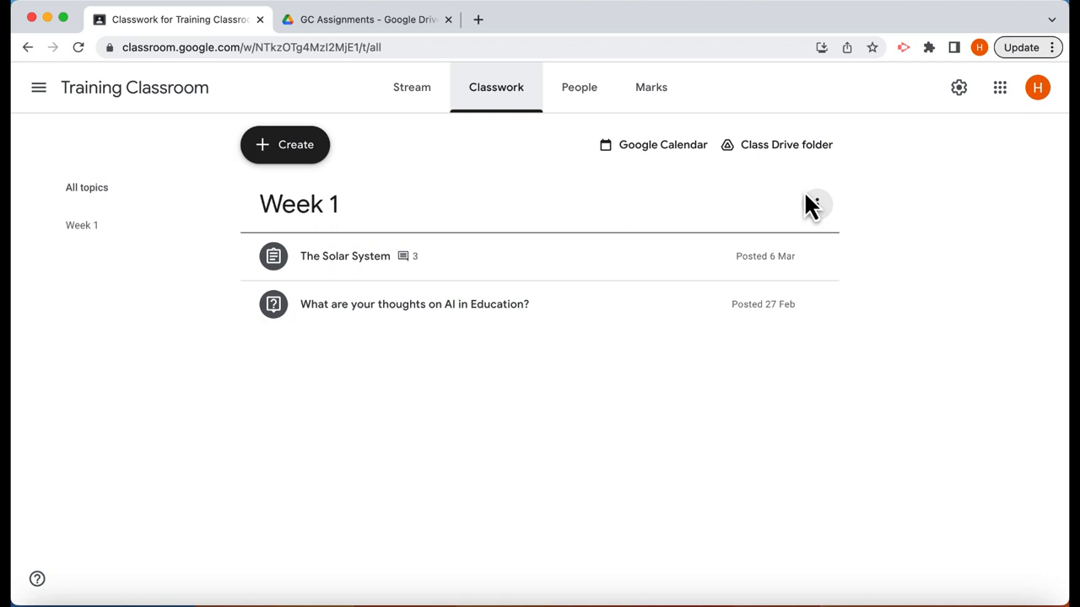
mouse_move(323, 142)
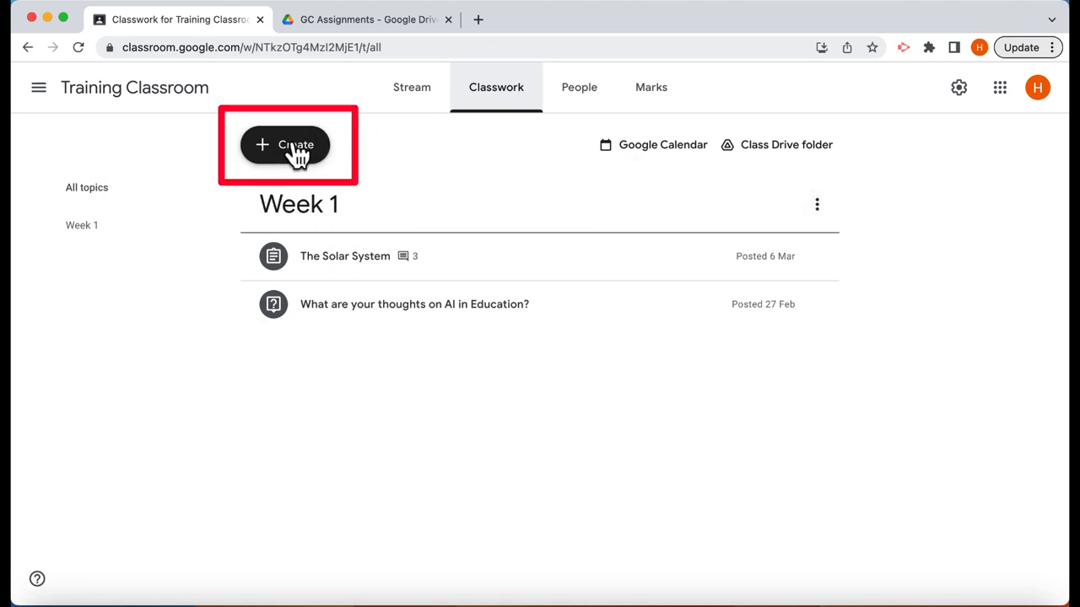
Open the Create menu on the Training Classroom Classwork page to list new post types
click(284, 144)
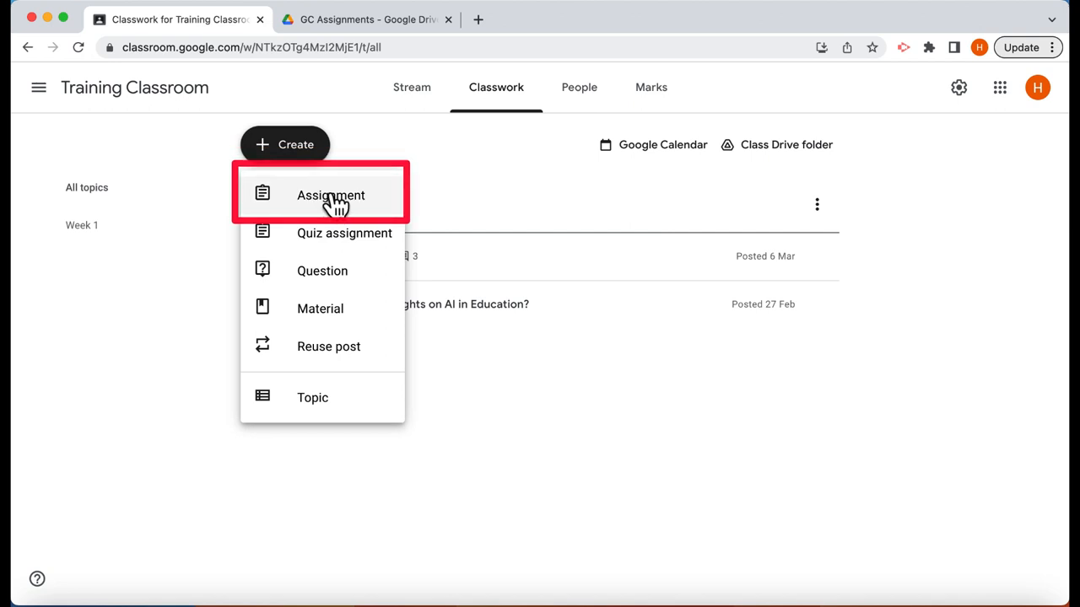
Create an assignment titled 'Solar System Presentation' with bulleted slide requirements as instructions
click(331, 195)
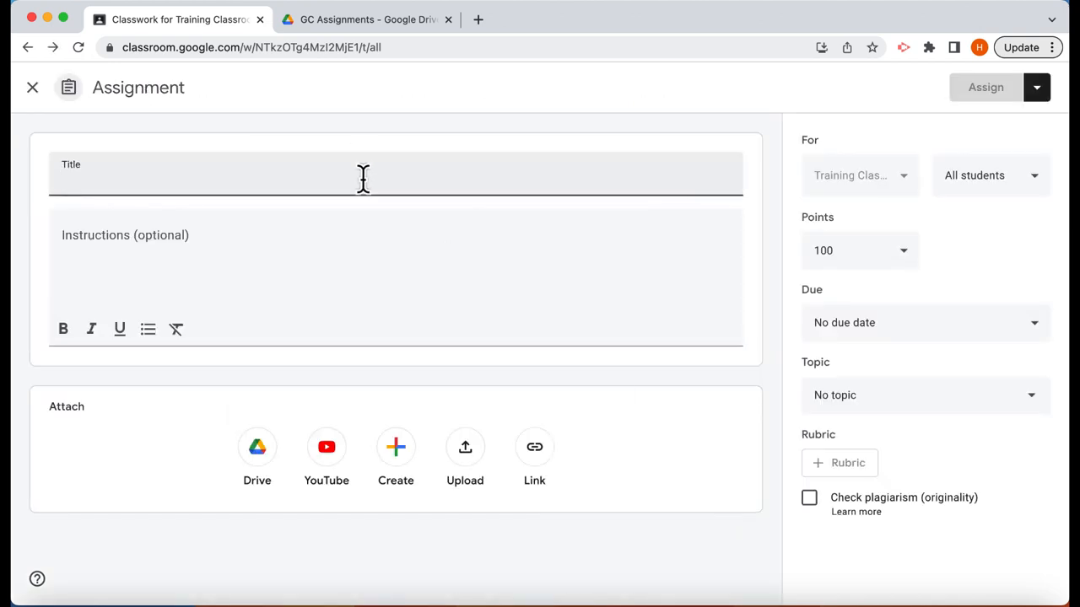
text(Solar System Presentation)
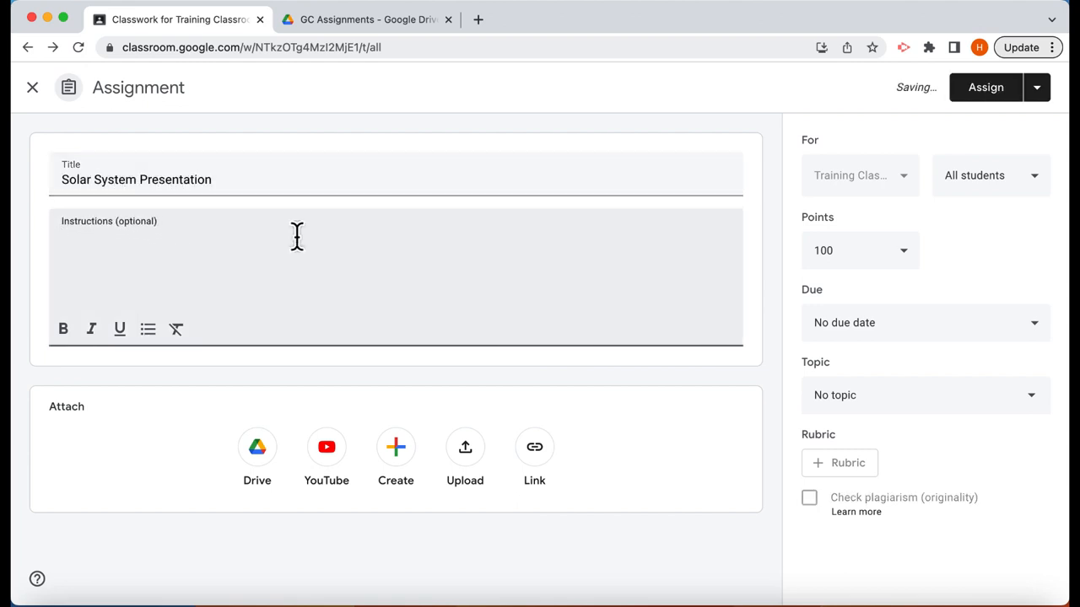
text(Use the presentation in this assignment to give facts about the solar system. Your presentation must include:)
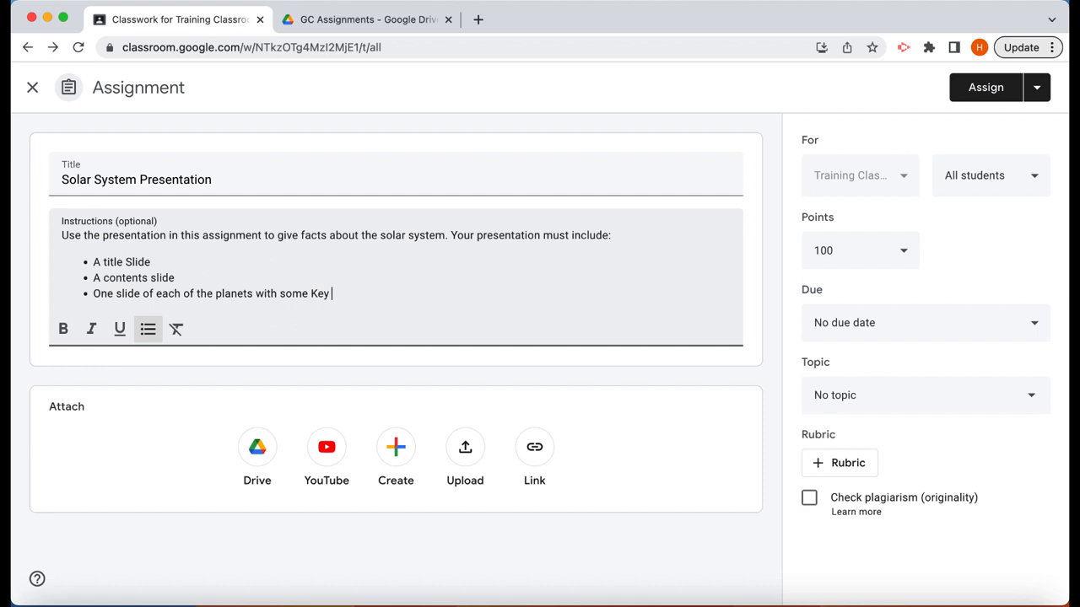
text(facts about the planet)
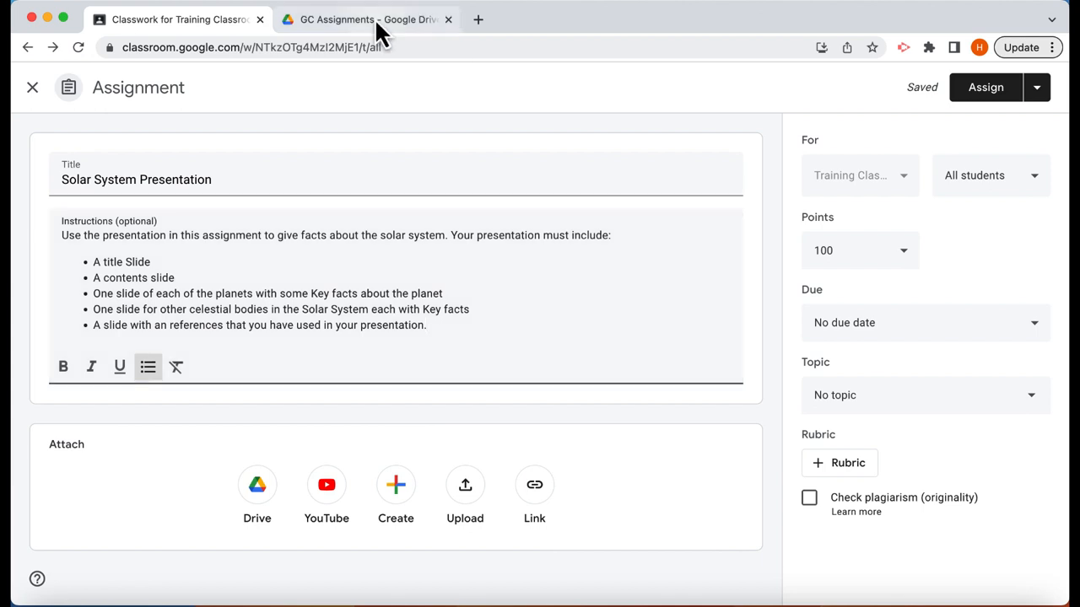
Create a blank Google Slides presentation in the GC Assignments Drive folder
click(366, 19)
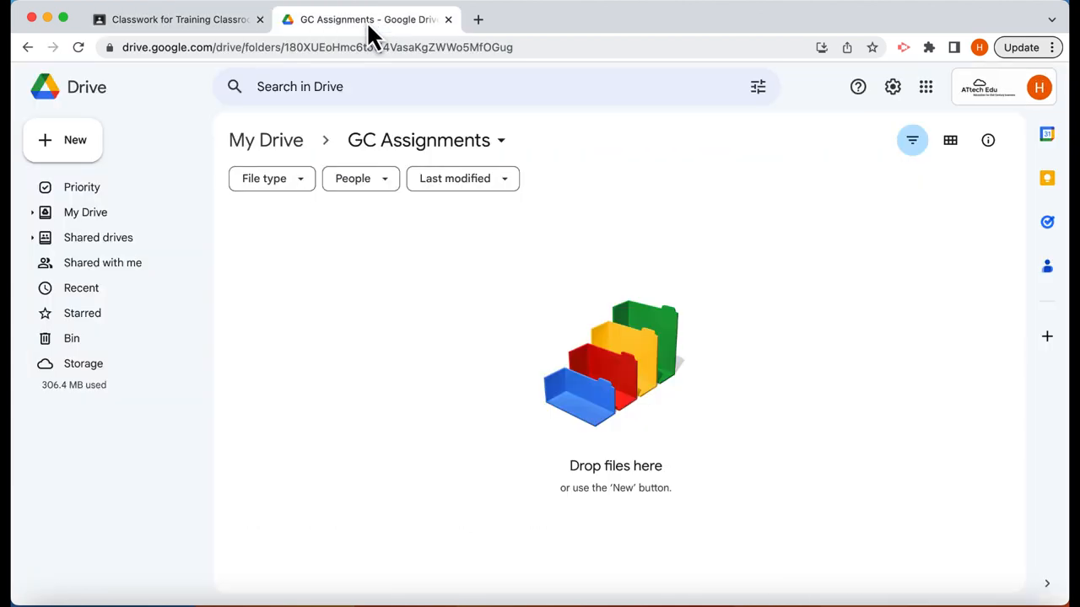
mouse_move(456, 160)
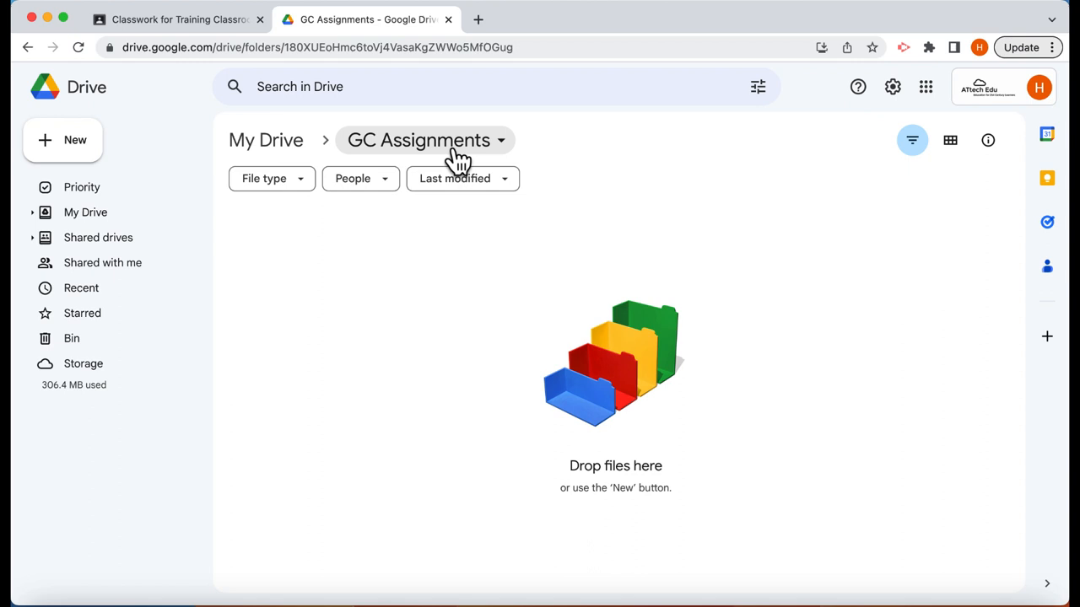
mouse_move(471, 160)
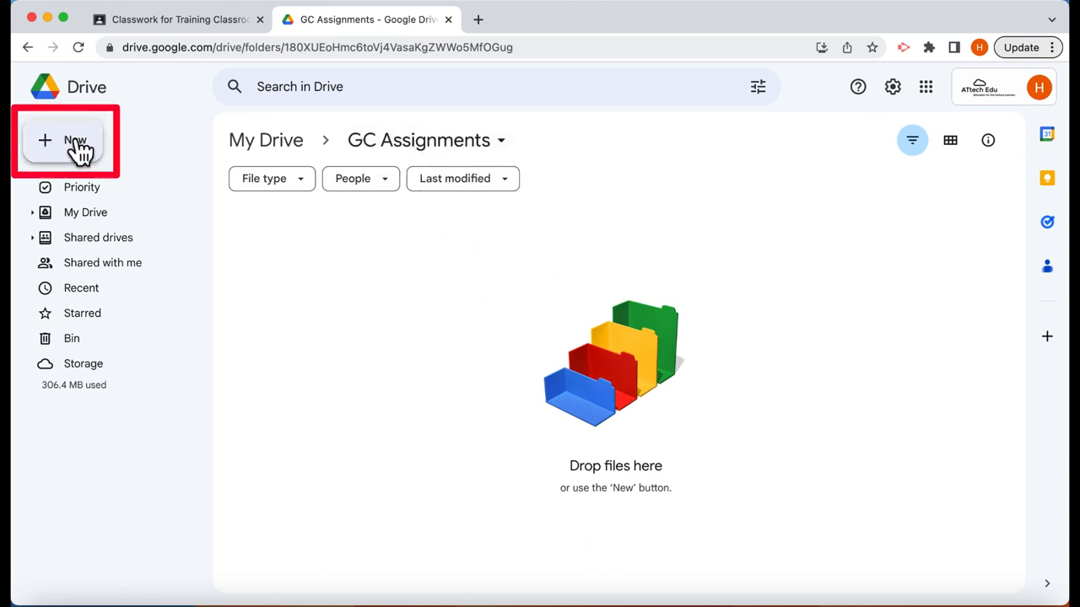
click(75, 140)
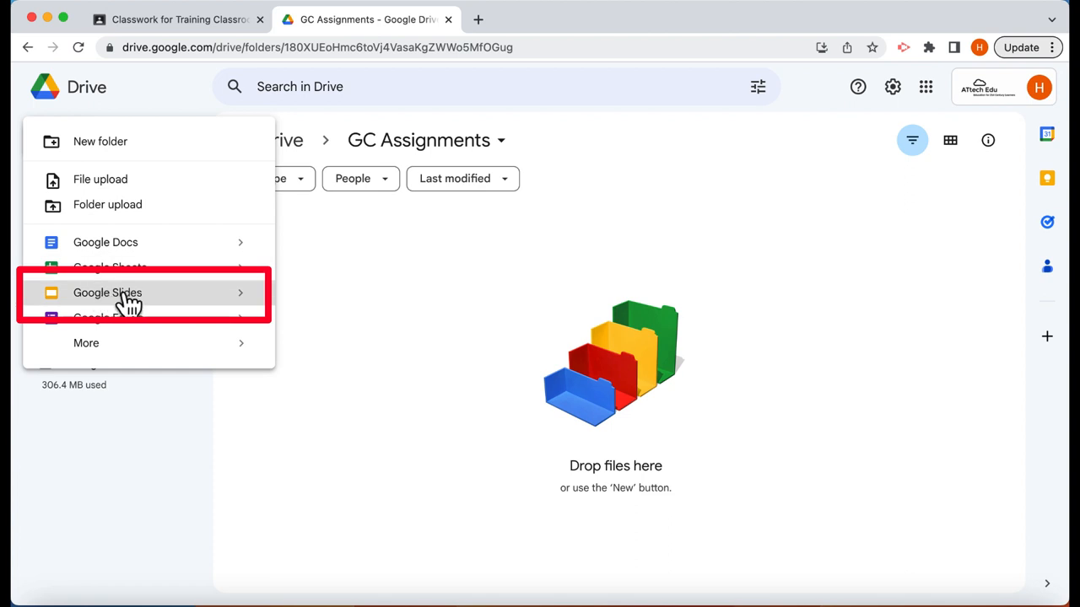
click(107, 292)
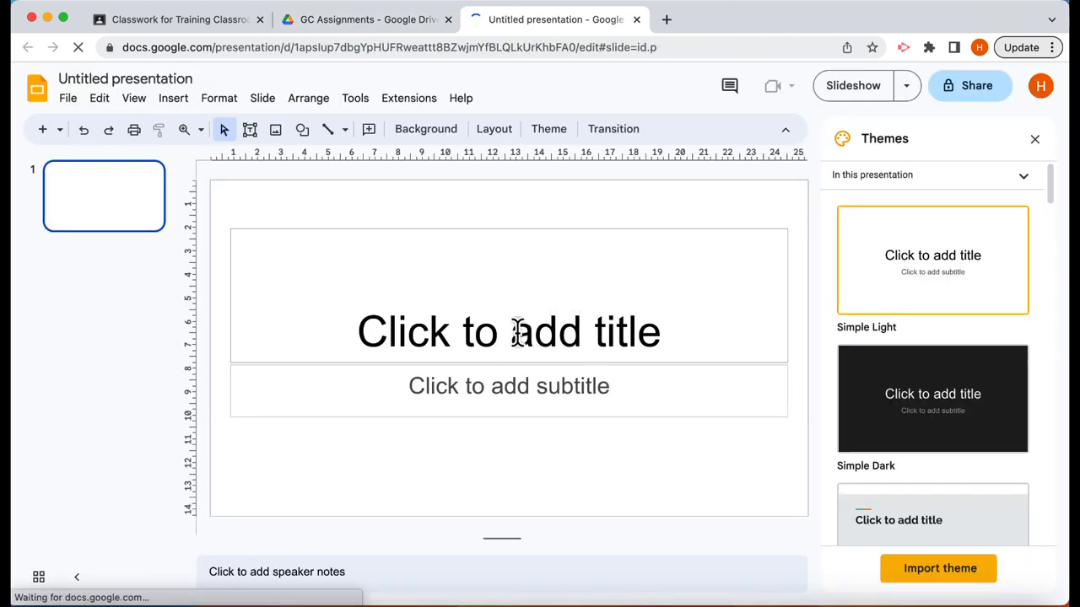
Title the slide 'The Solar System' with a '<Your Name>' subtitle, name the file to match, and return to Classroom
text(The Solar System)
text(<Your N)
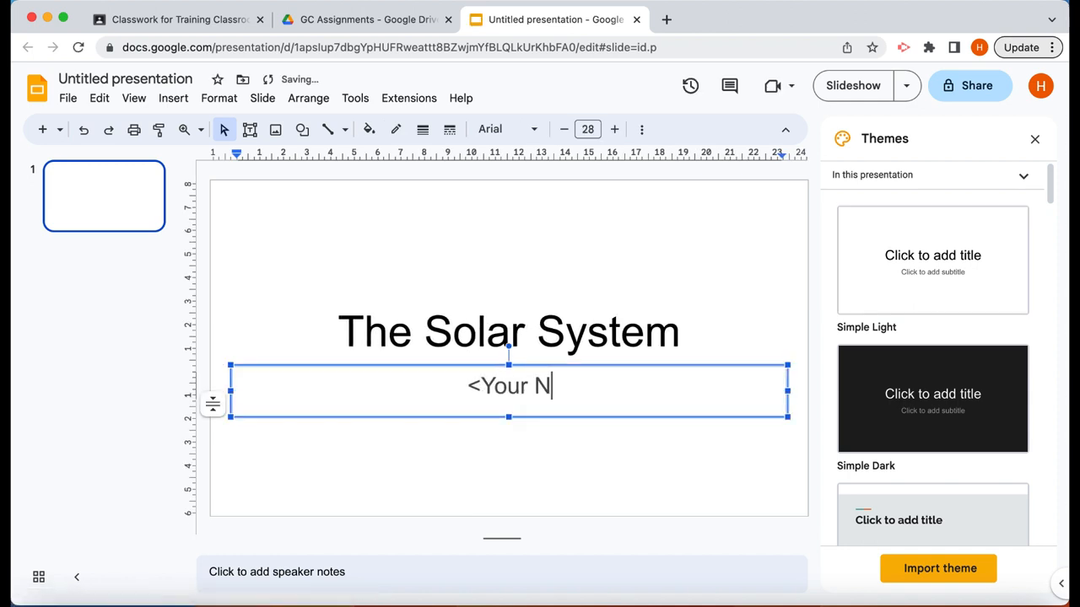
text(ame>)
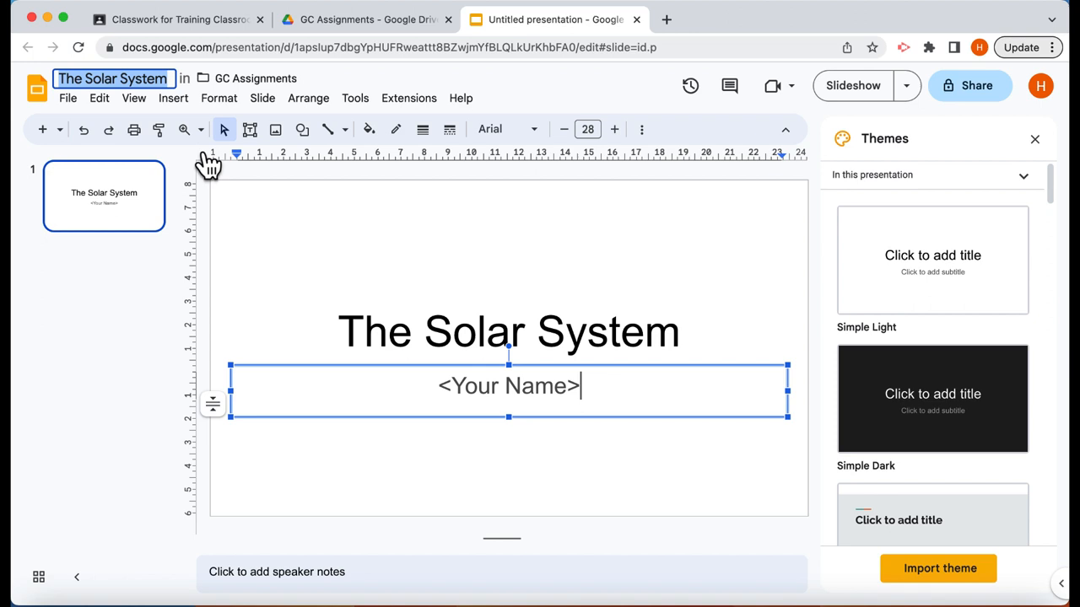
click(508, 330)
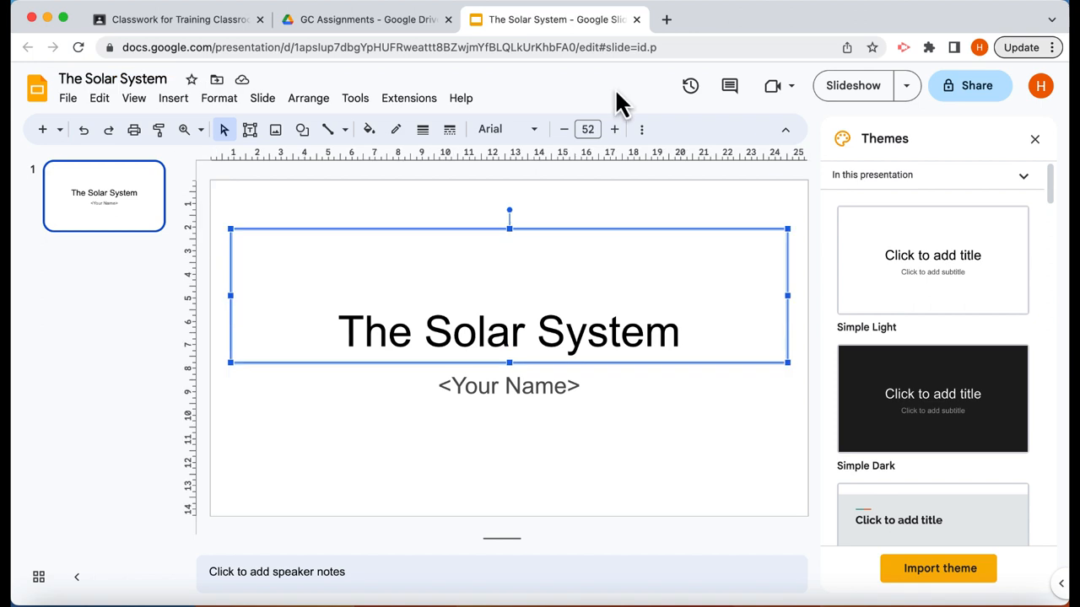
mouse_move(609, 131)
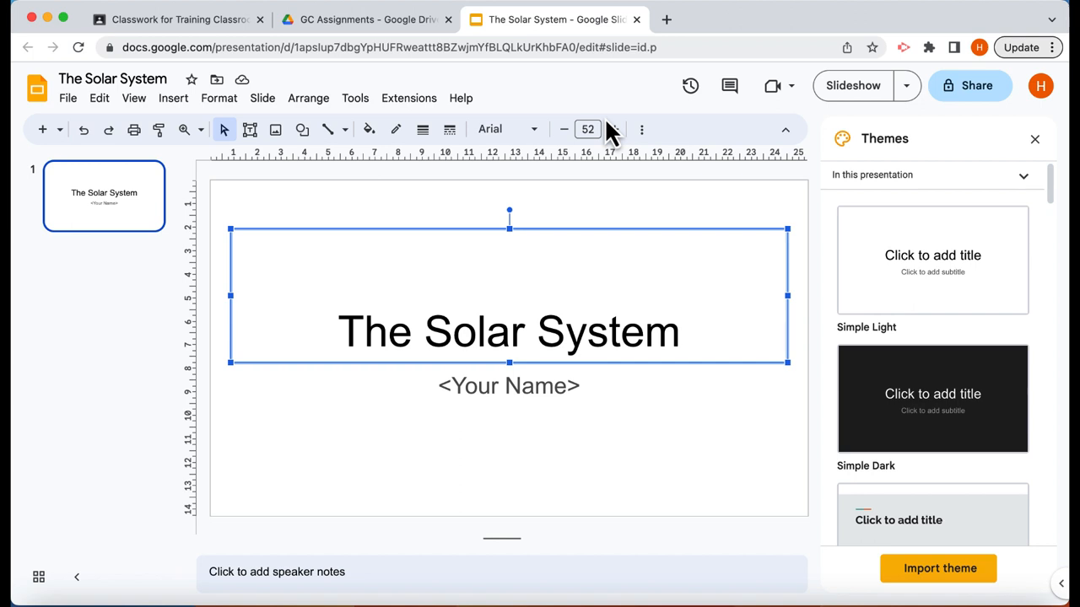
mouse_move(691, 21)
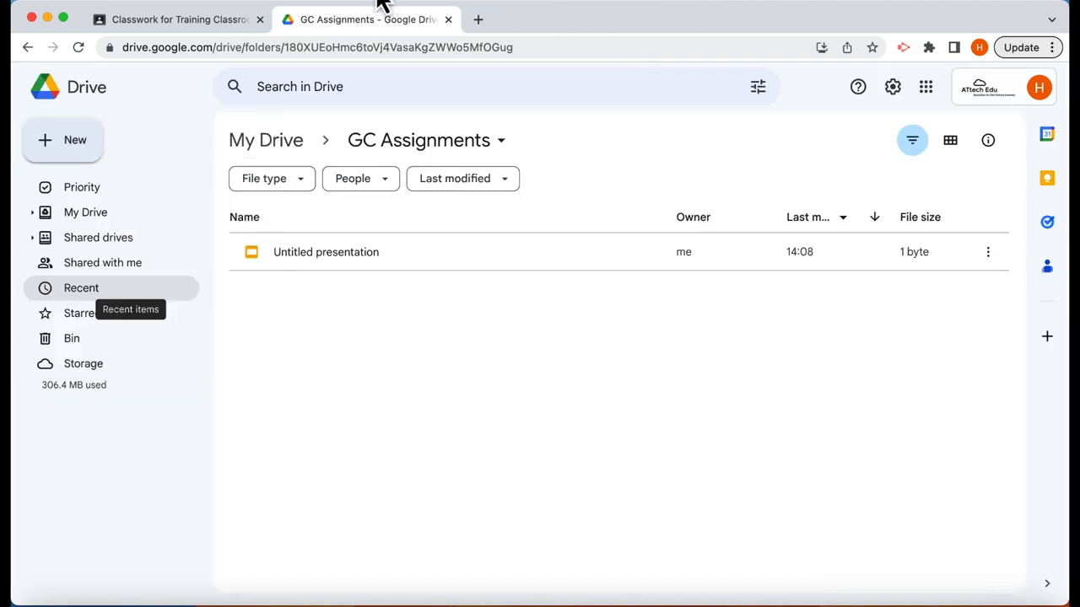
click(173, 19)
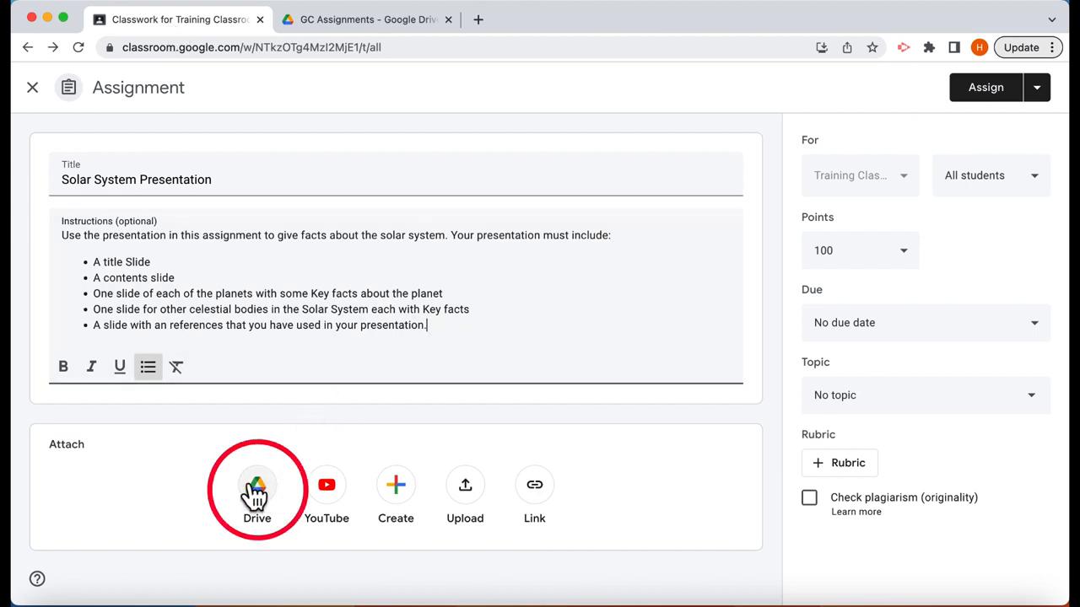
Attach 'The Solar System' presentation from Drive's Recent files to the assignment
click(256, 490)
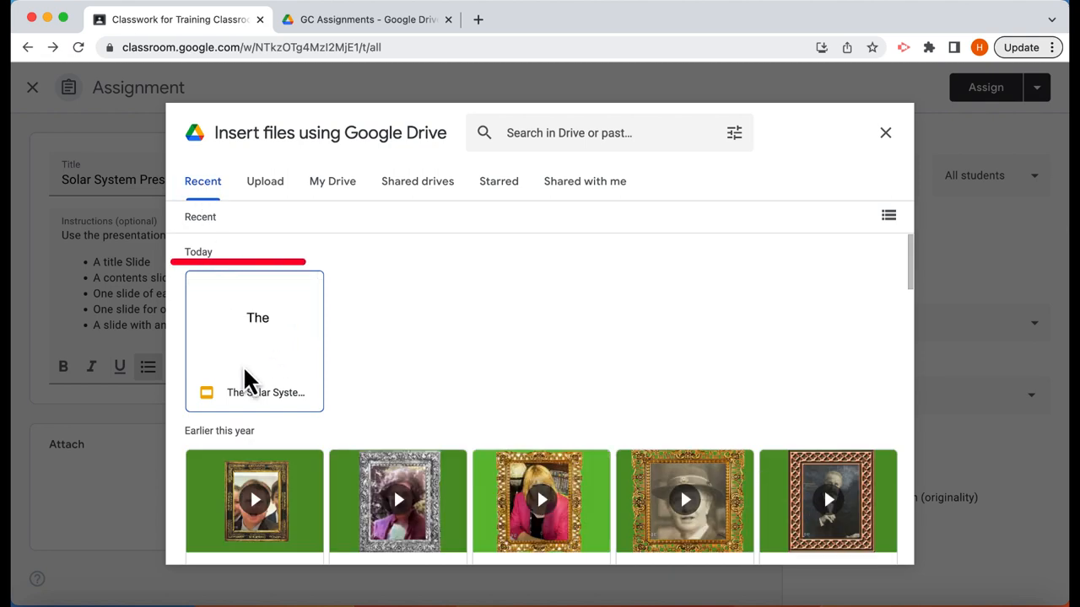
click(254, 337)
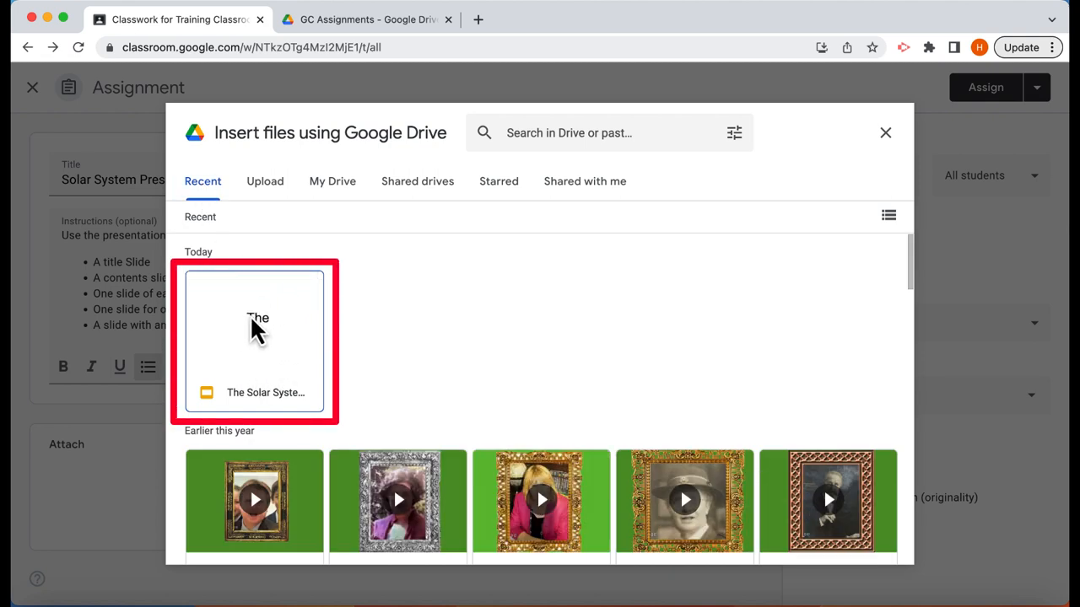
click(253, 342)
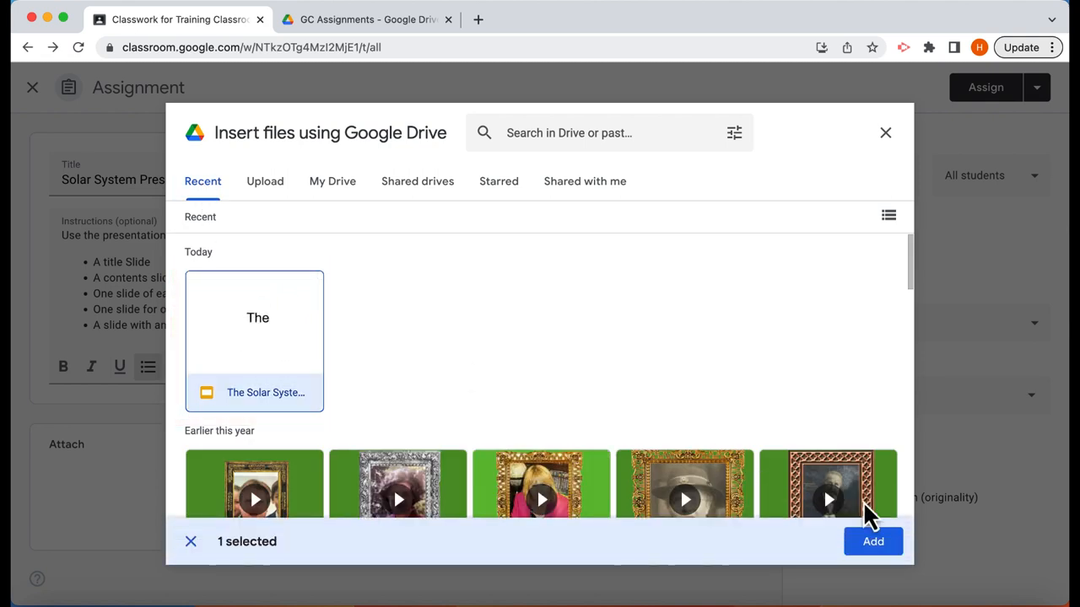
click(872, 540)
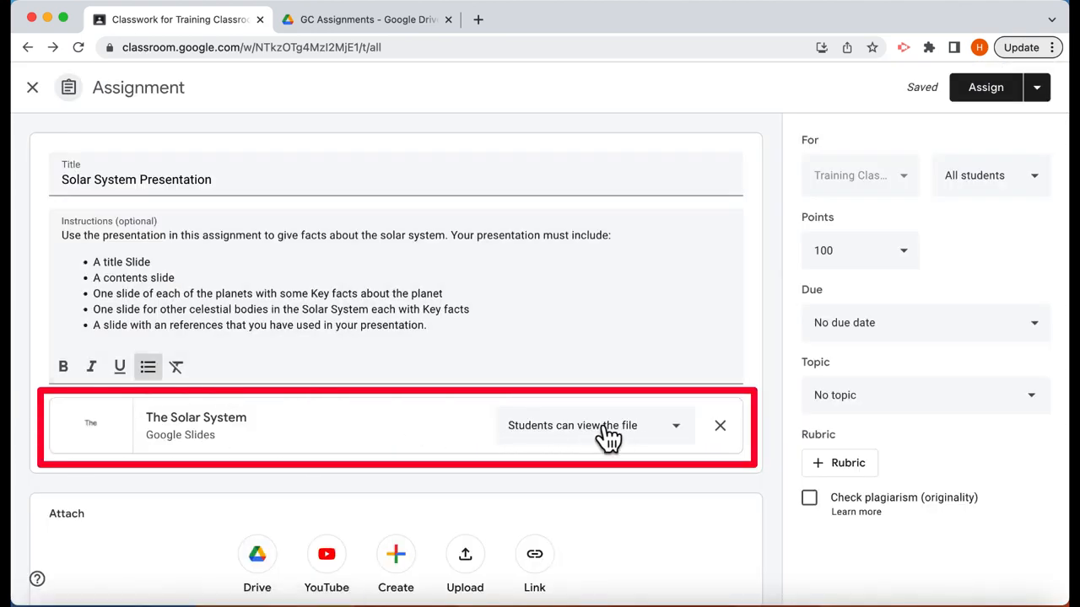
mouse_move(386, 435)
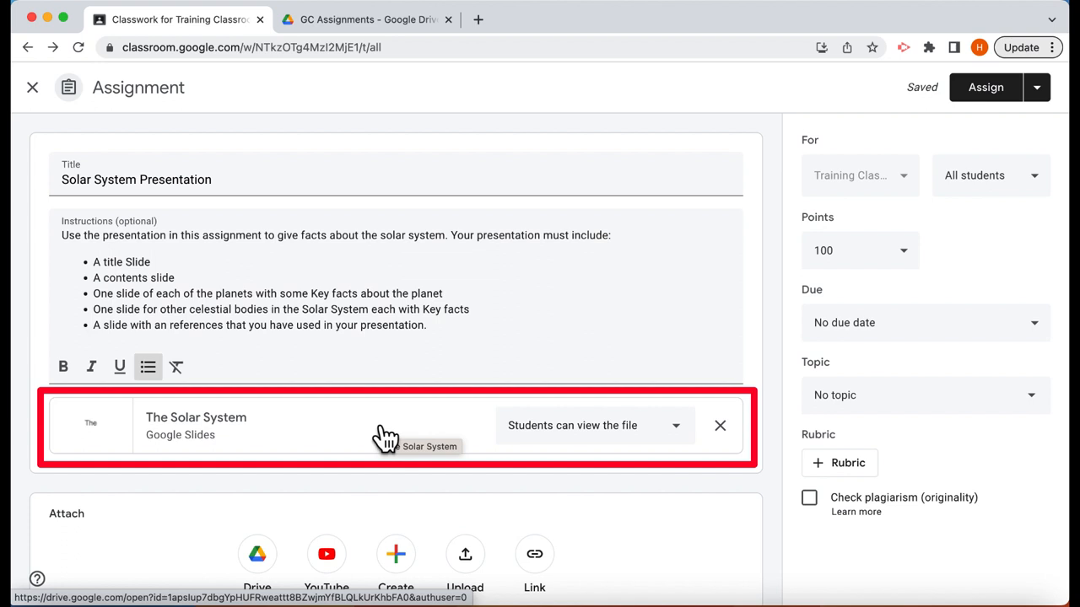
mouse_move(540, 445)
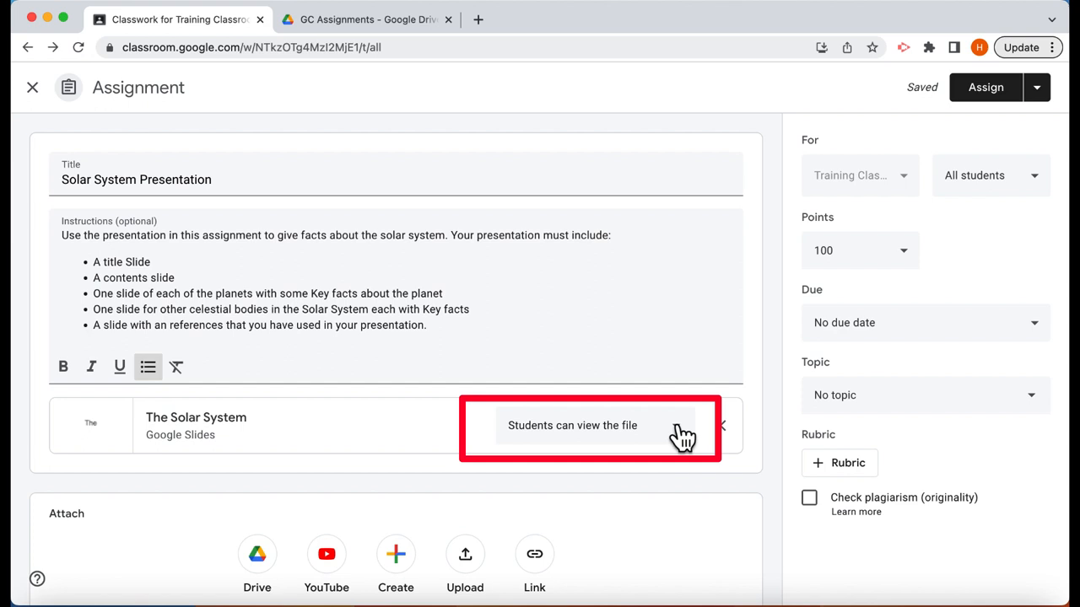
Set the attached slides to 'Make a copy for each student'
click(572, 426)
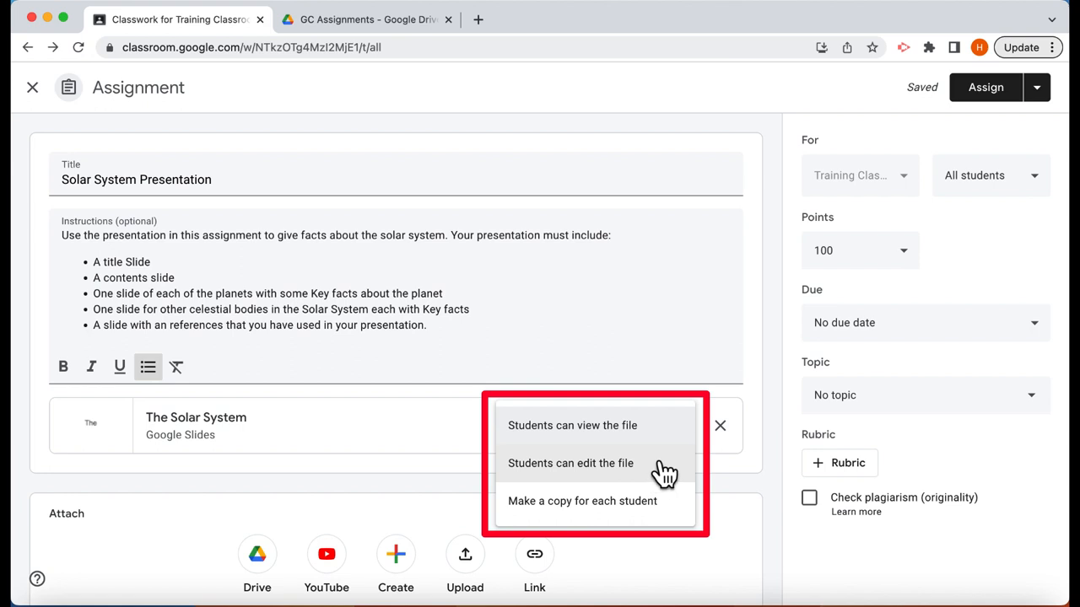
mouse_move(564, 512)
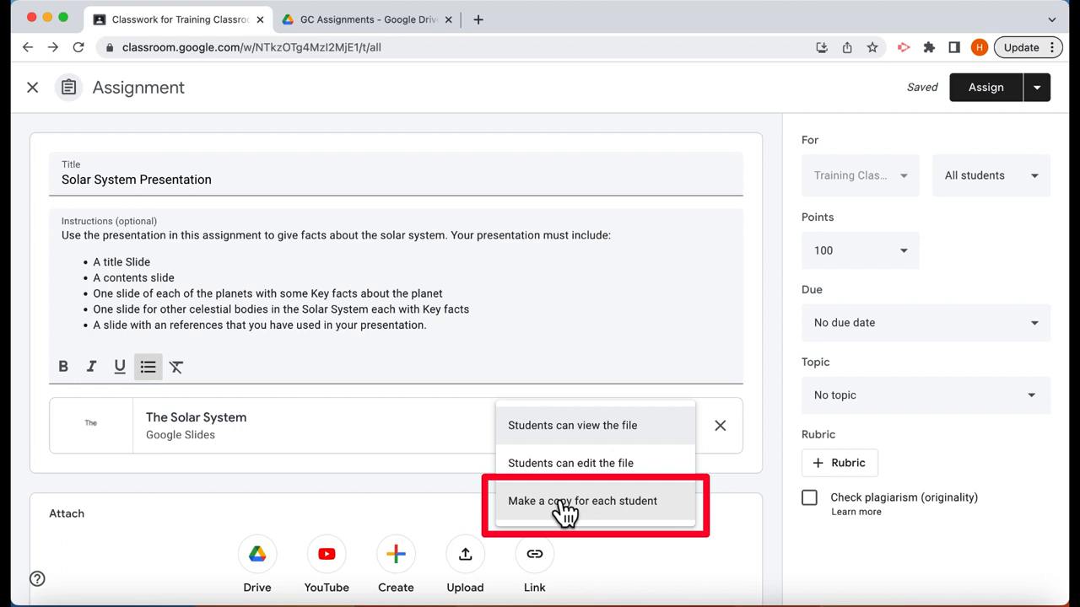
mouse_move(586, 515)
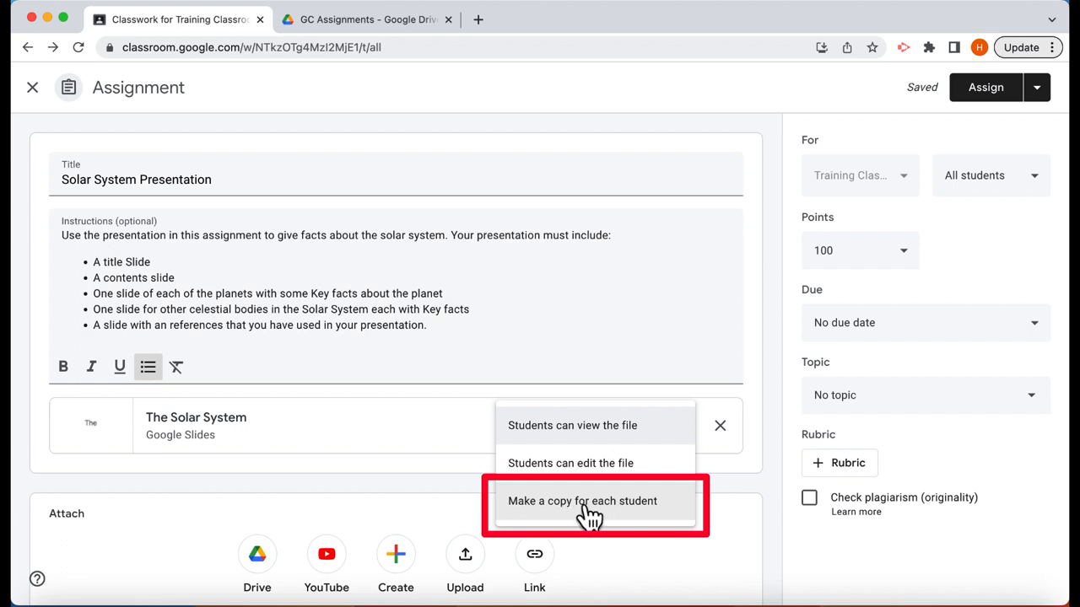
click(583, 501)
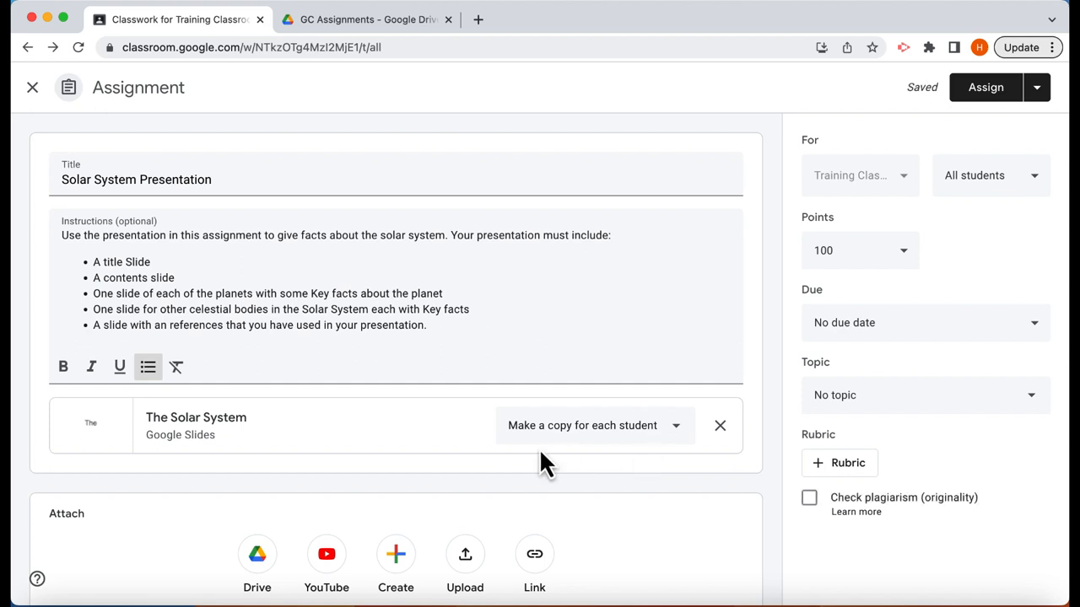
mouse_move(414, 439)
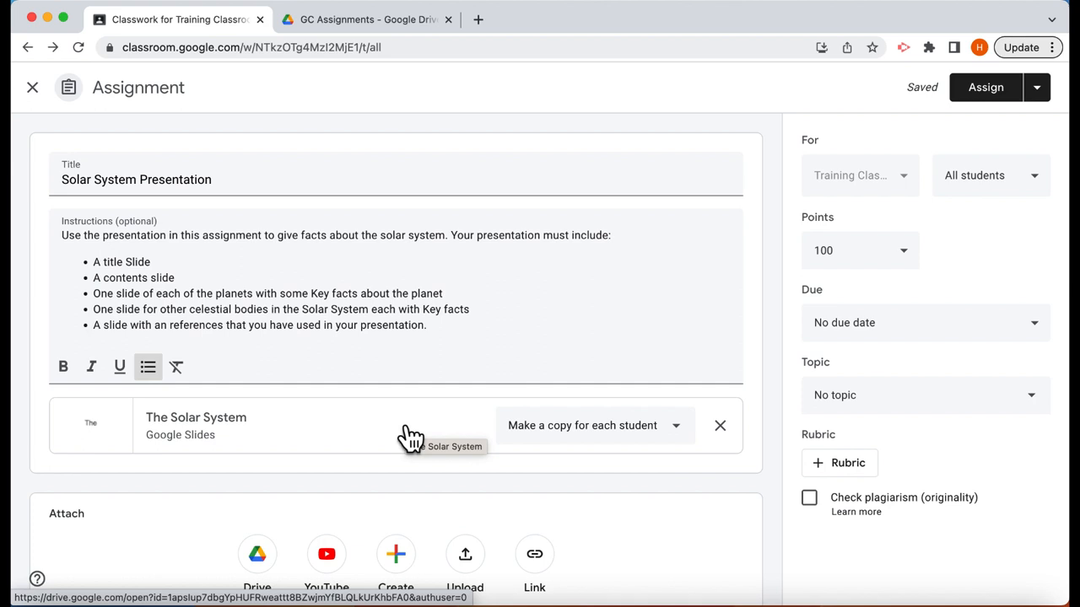
mouse_move(915, 221)
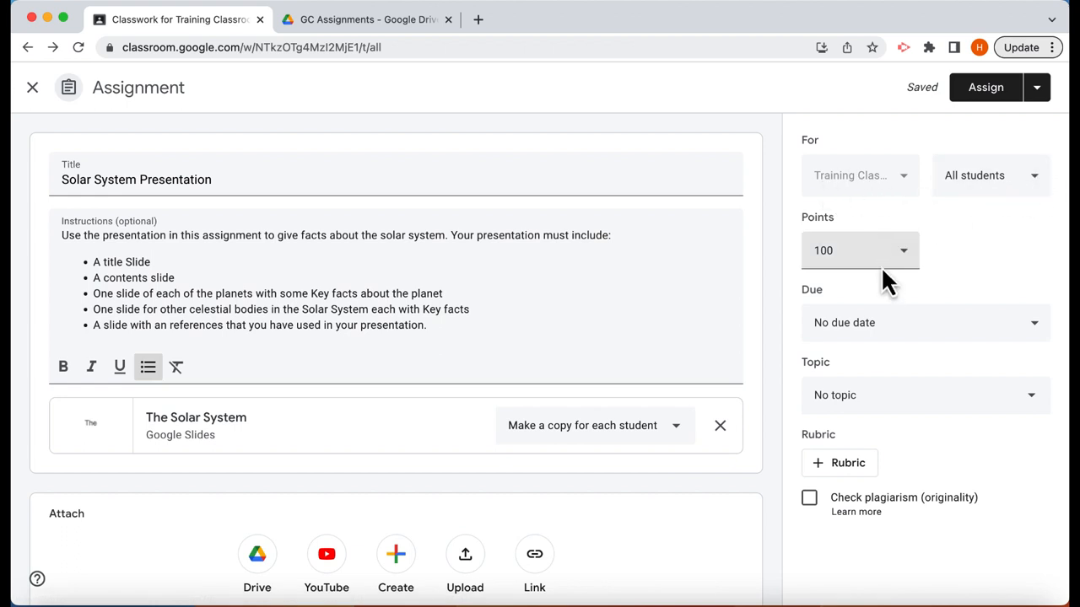
Set the due date to Thursday 27 April and topic to Week 1, then assign it
click(1034, 322)
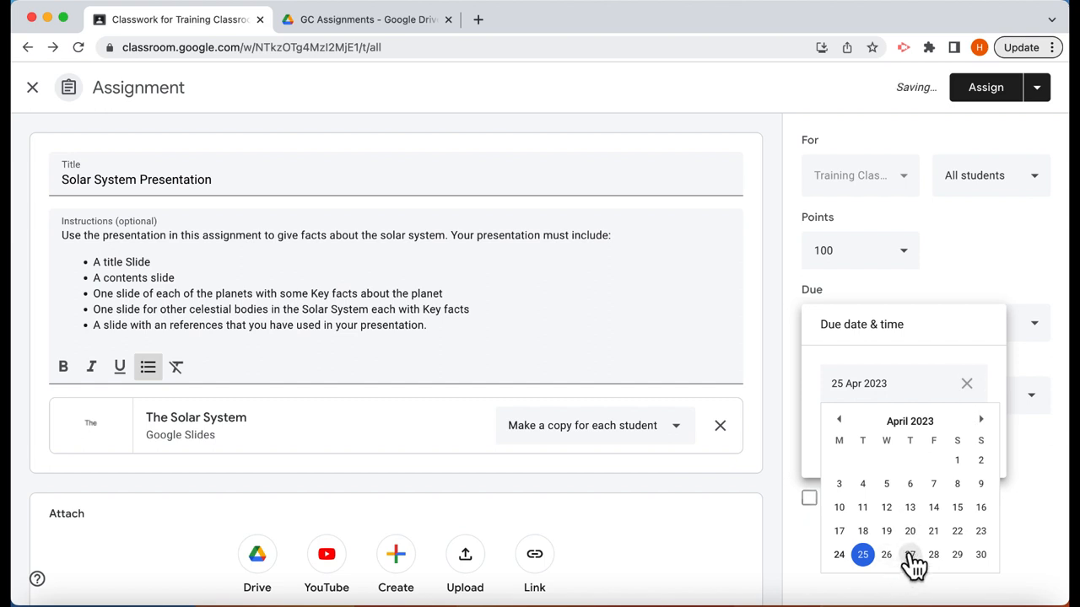
click(910, 555)
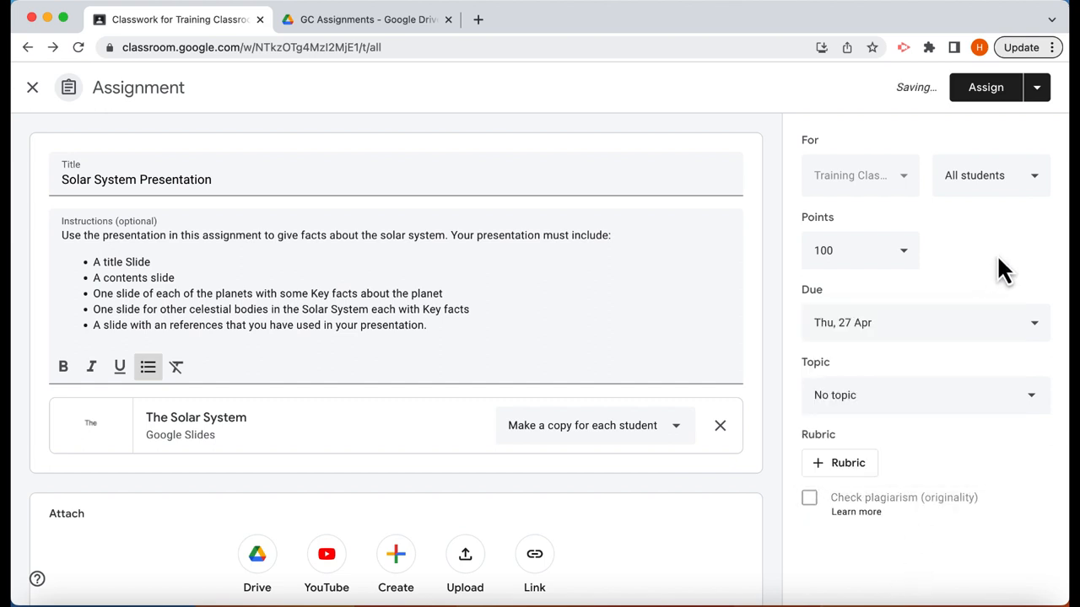
click(924, 394)
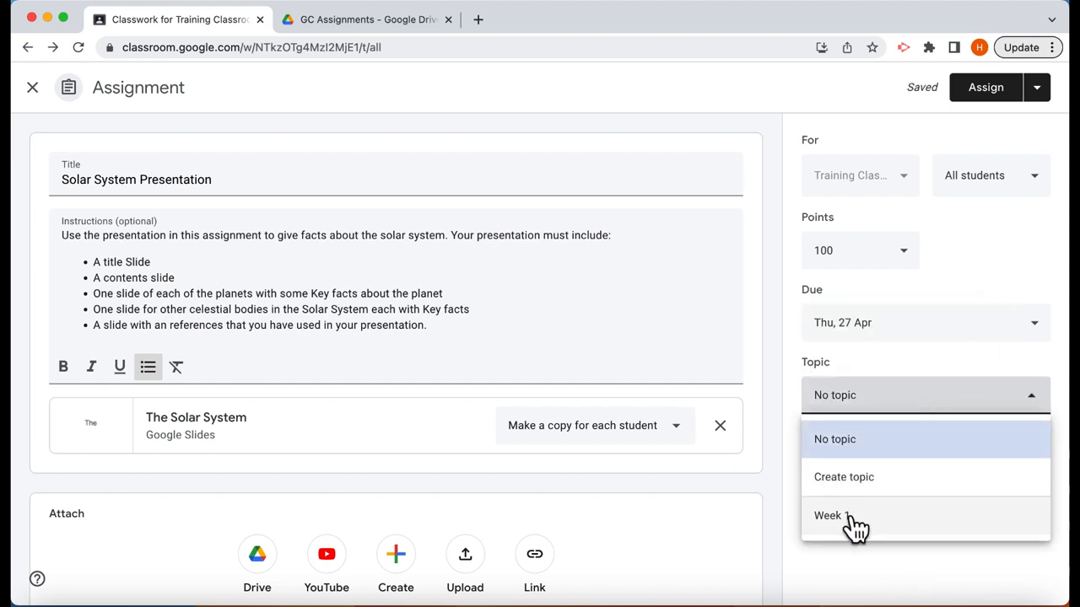
click(828, 516)
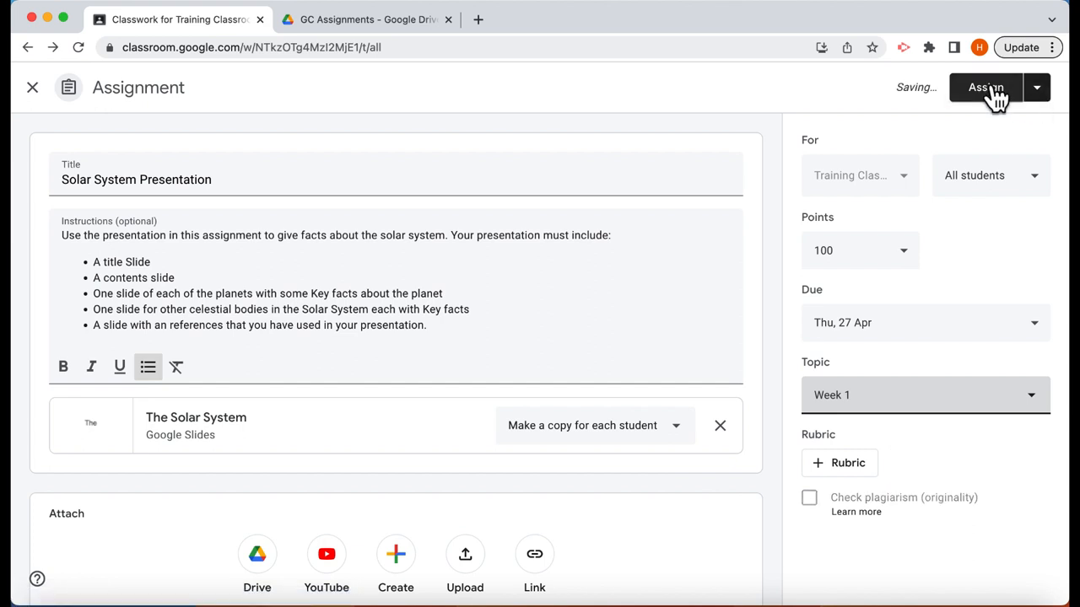
click(986, 87)
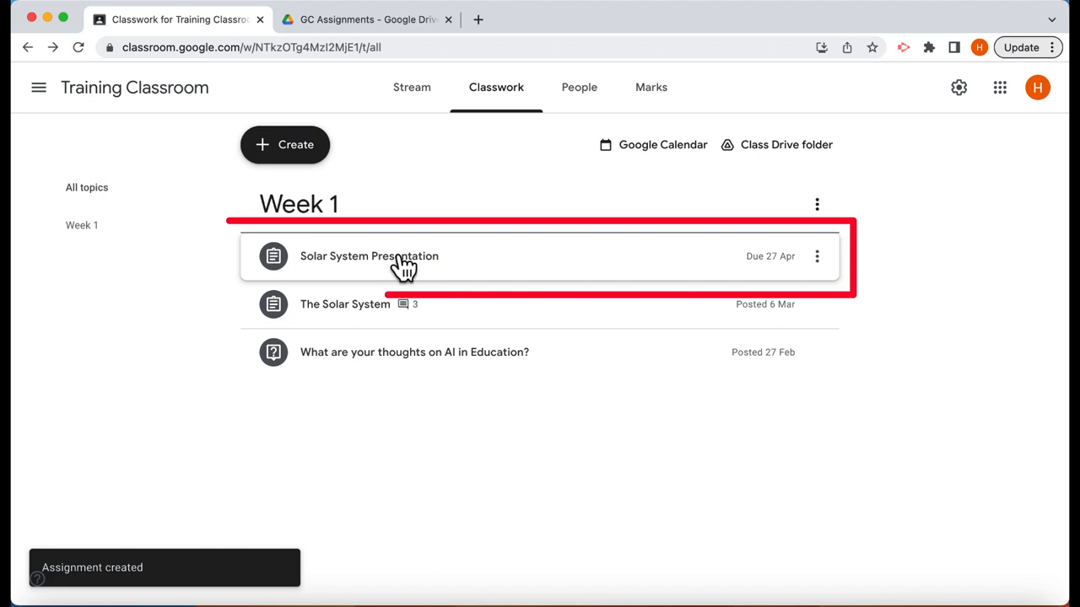
mouse_move(461, 269)
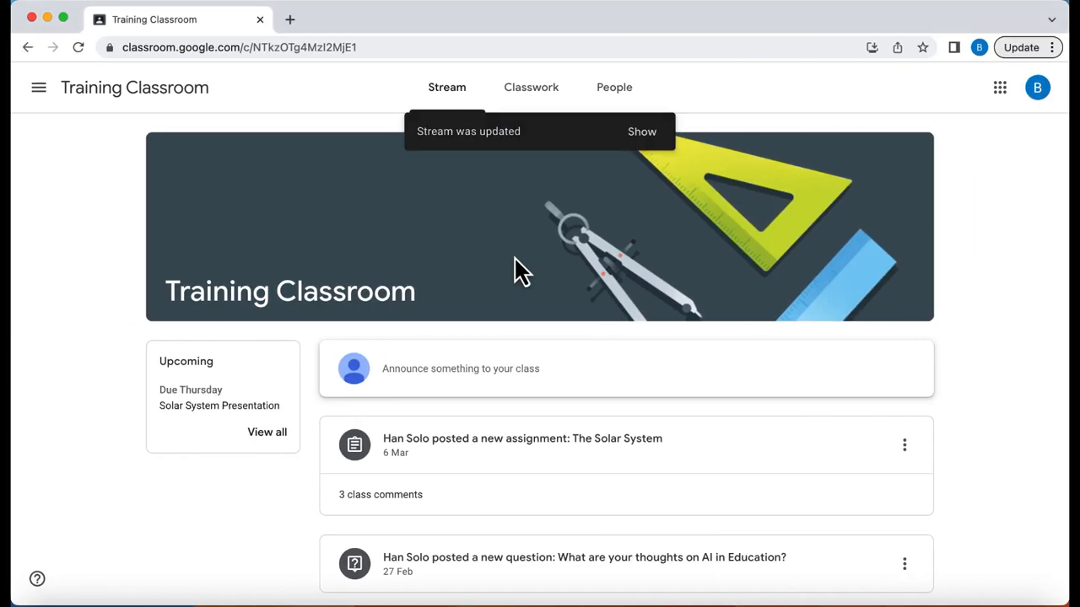
As the student, reload the Stream and open Solar System Presentation's full details page
click(78, 47)
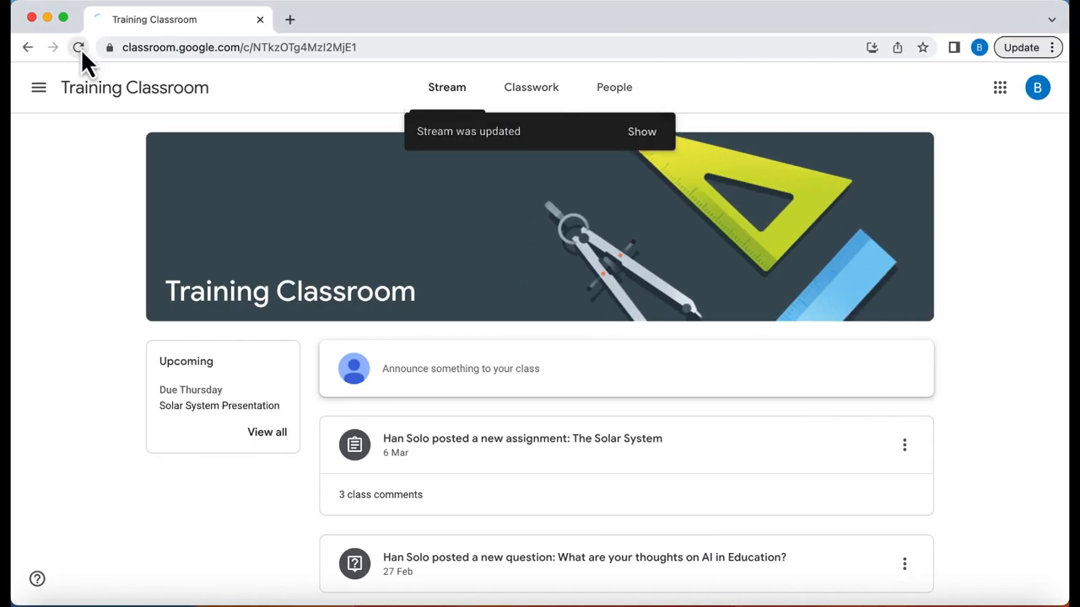
click(79, 47)
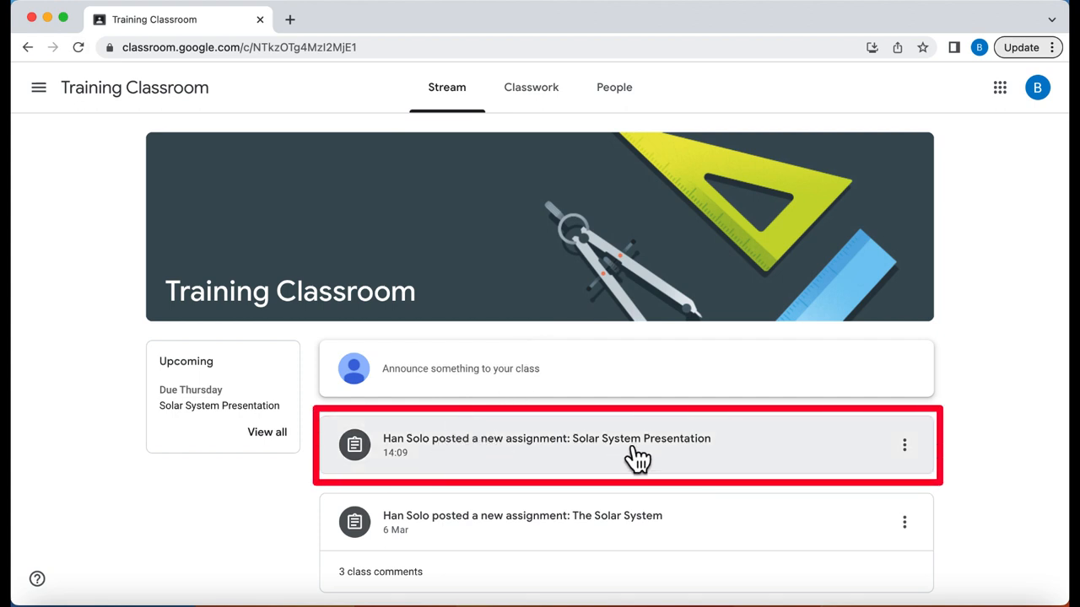
mouse_move(531, 86)
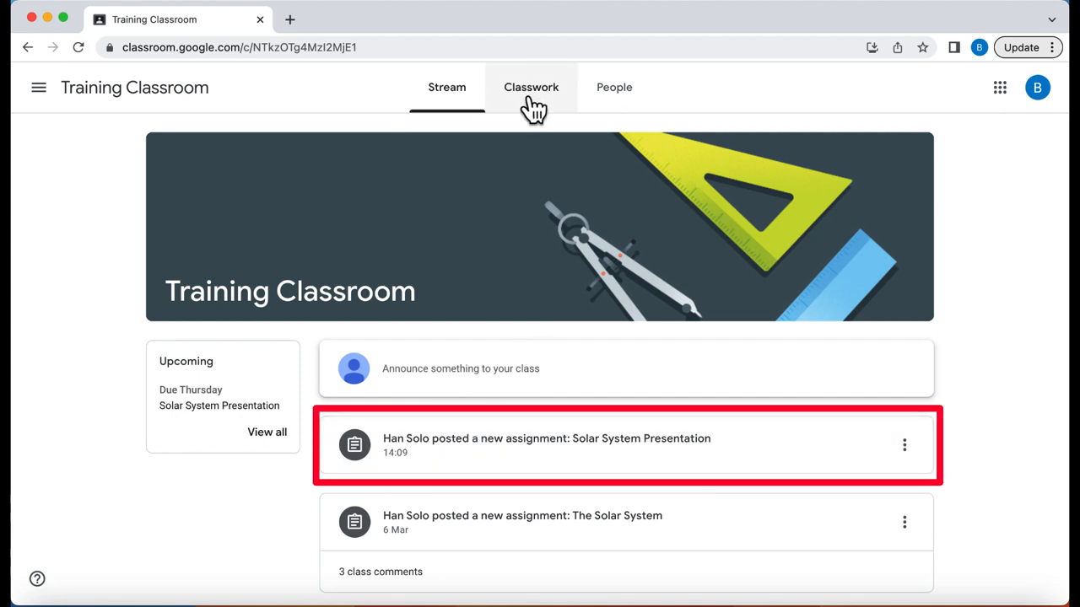
click(531, 87)
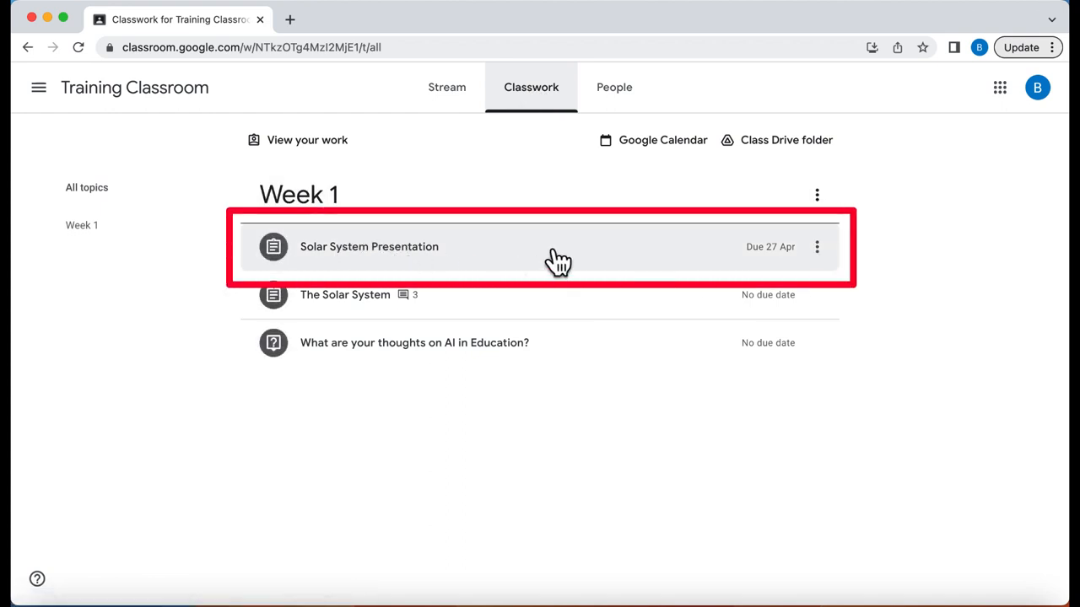
click(368, 247)
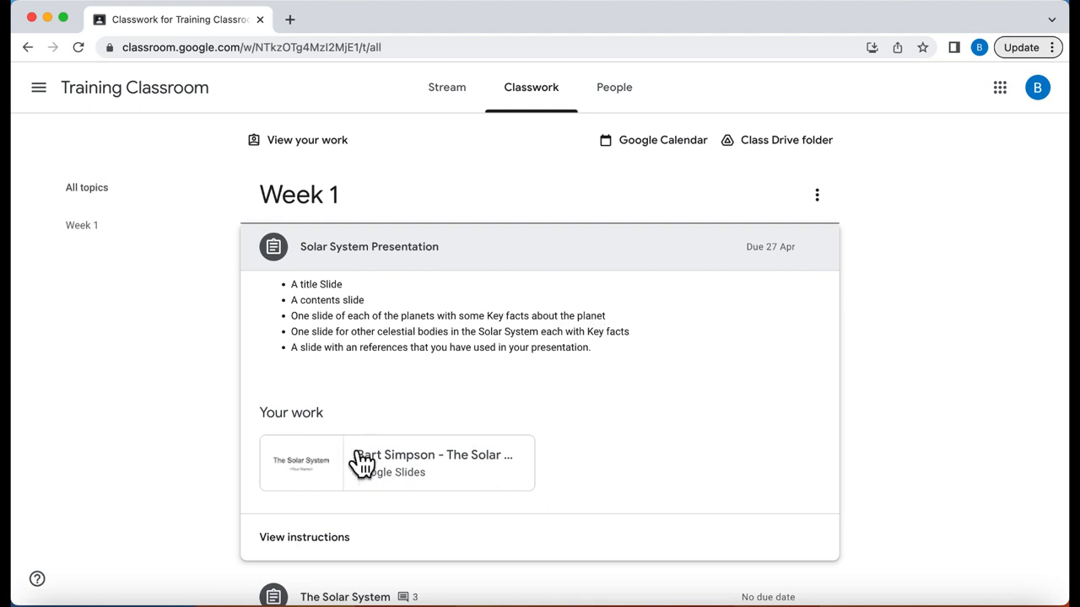
mouse_move(433, 465)
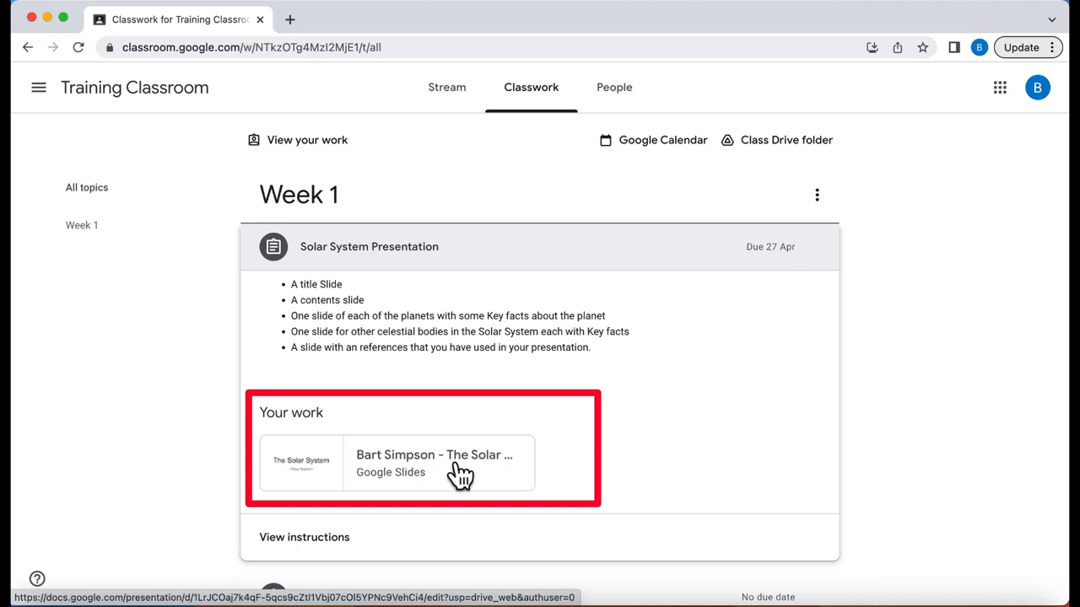
mouse_move(443, 468)
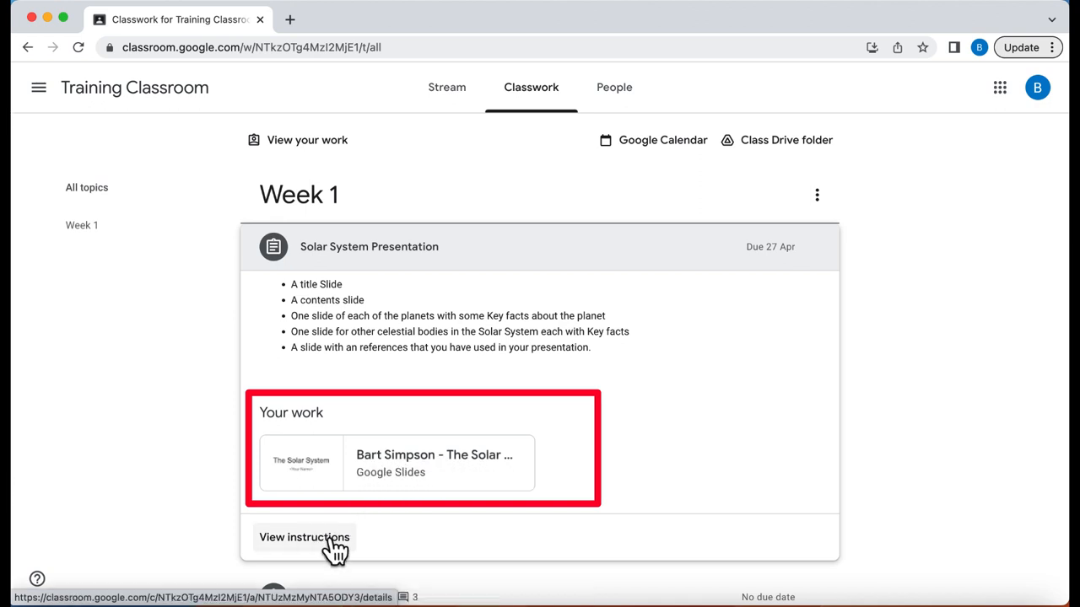
click(304, 537)
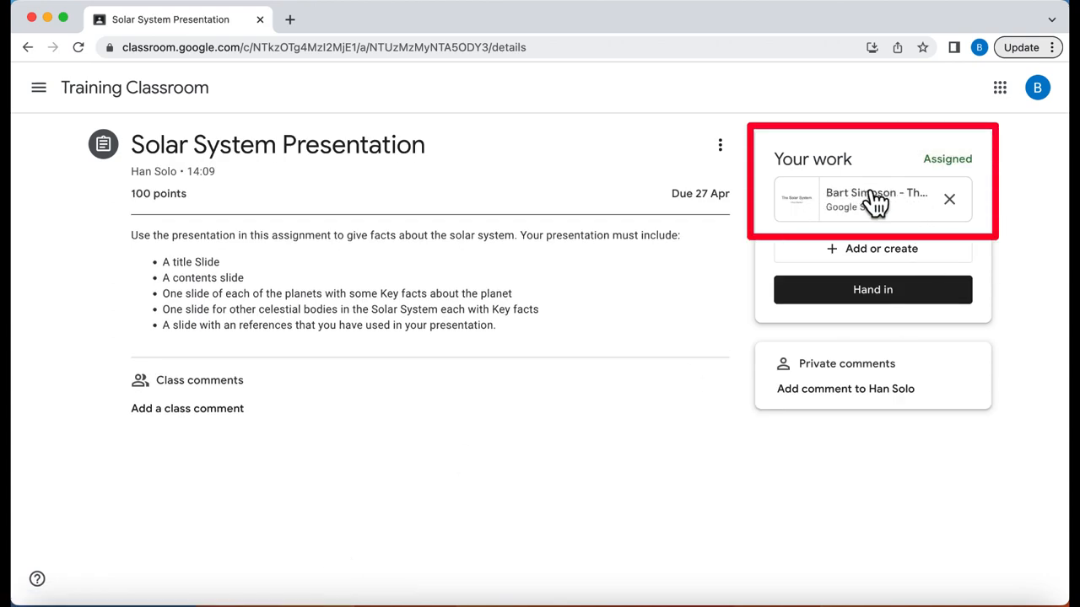
Open Bart Simpson's slides copy, fill in his name, and insert the Sun picture
click(876, 199)
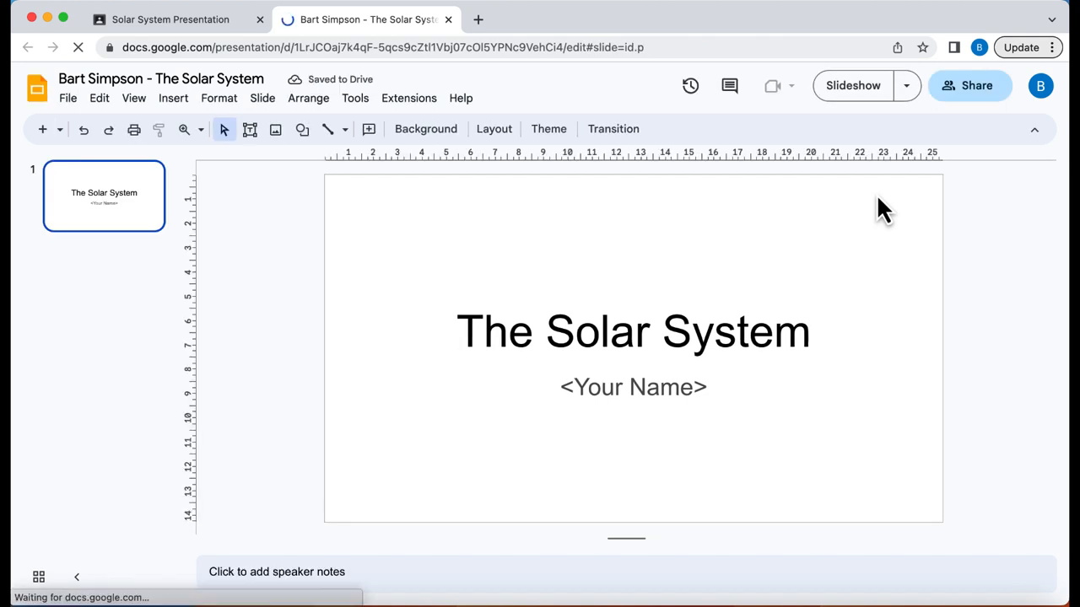
double_click(662, 387)
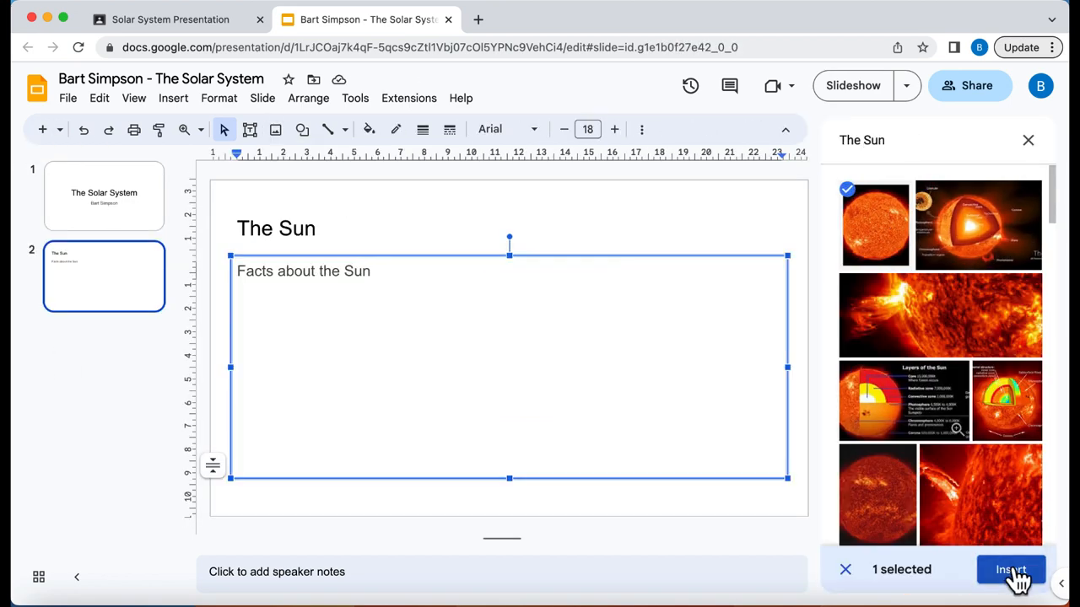
click(1010, 569)
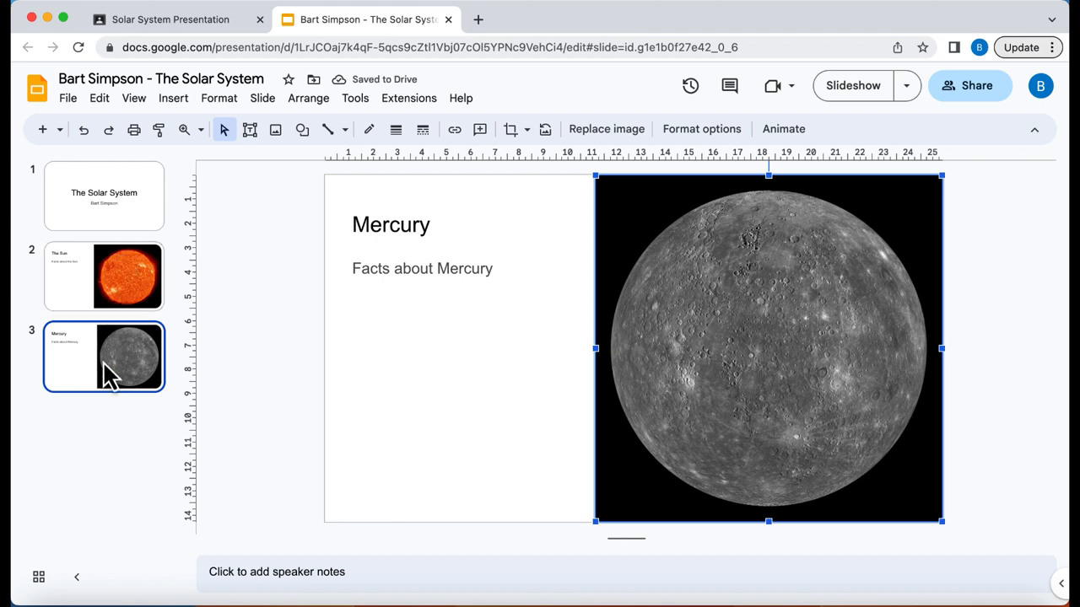
mouse_move(338, 79)
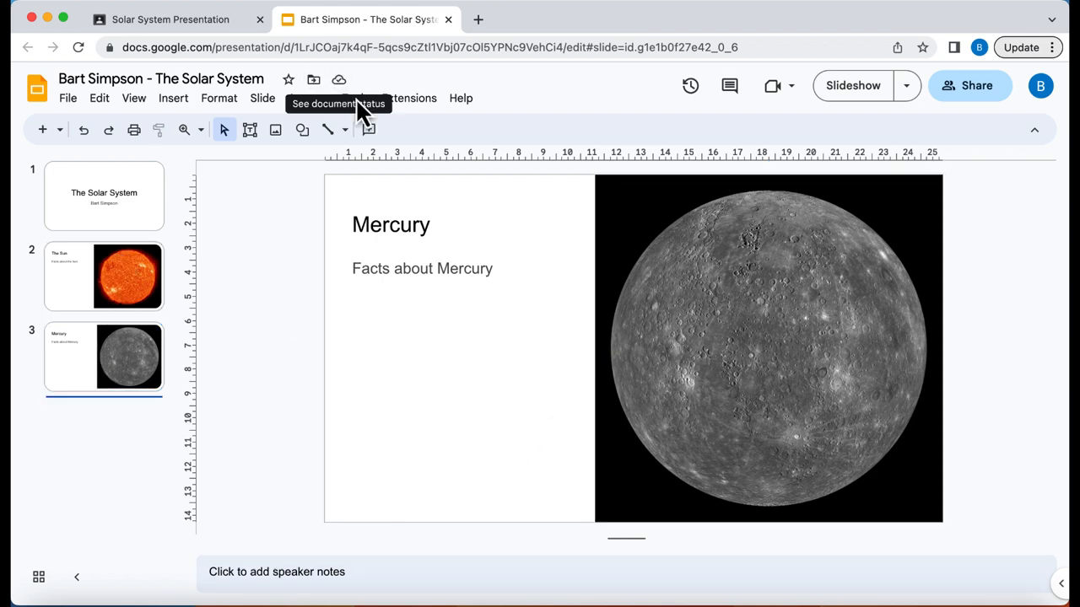
Apply the suggested full-image Mercury layout with a translucent panel to the Mercury slide
click(355, 98)
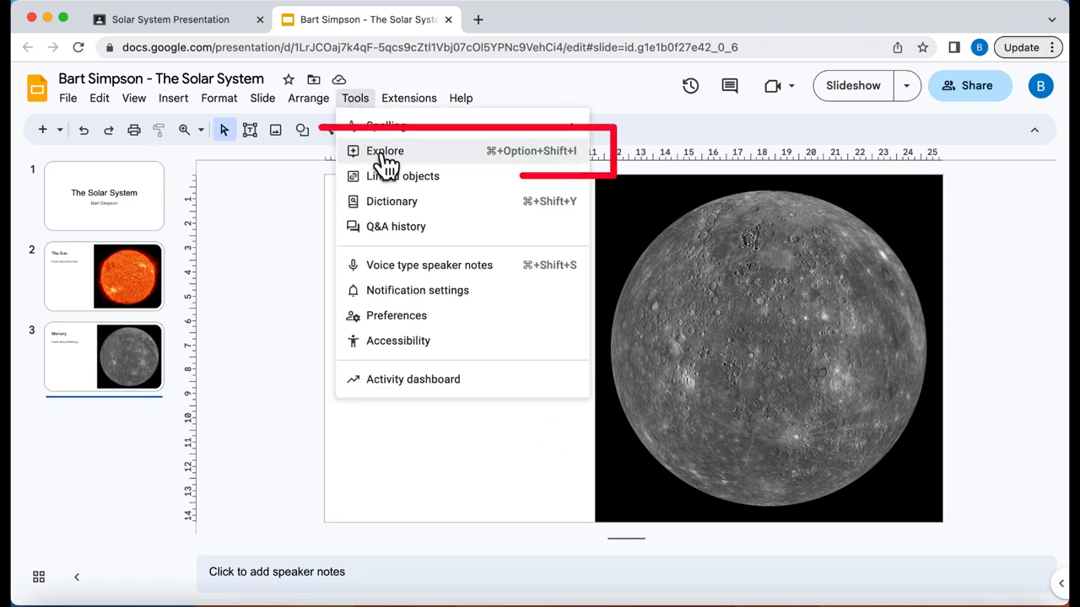
click(385, 151)
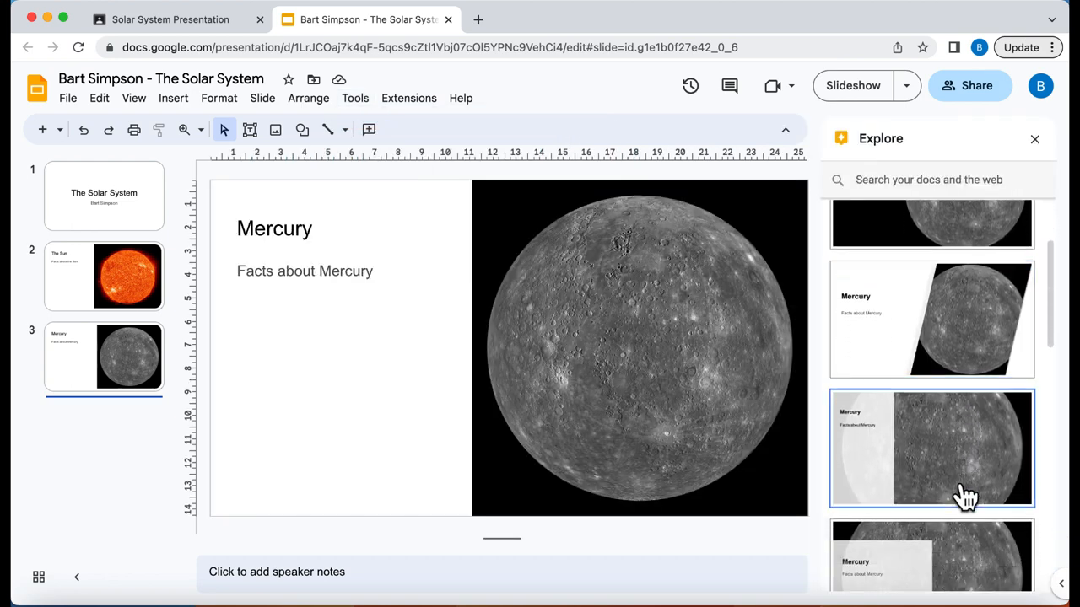
scroll(down, 3)
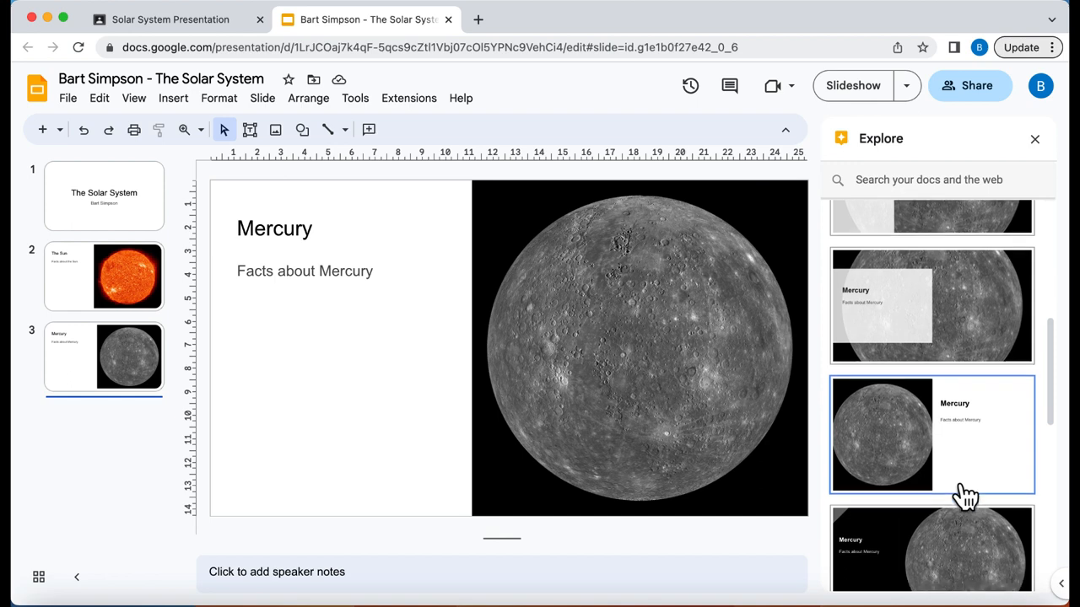
scroll(down, 3)
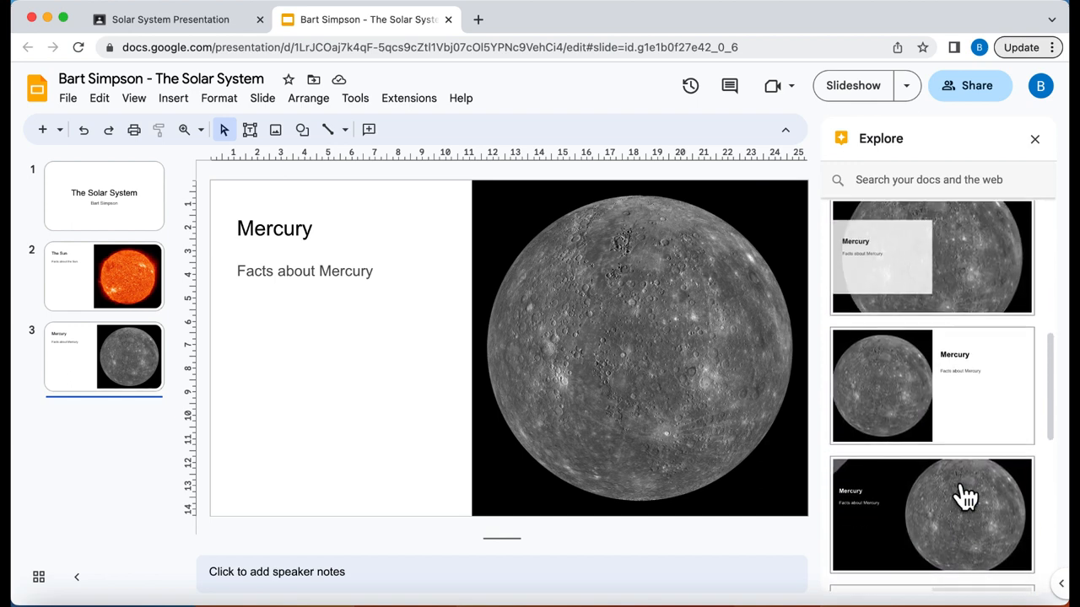
scroll(down, 3)
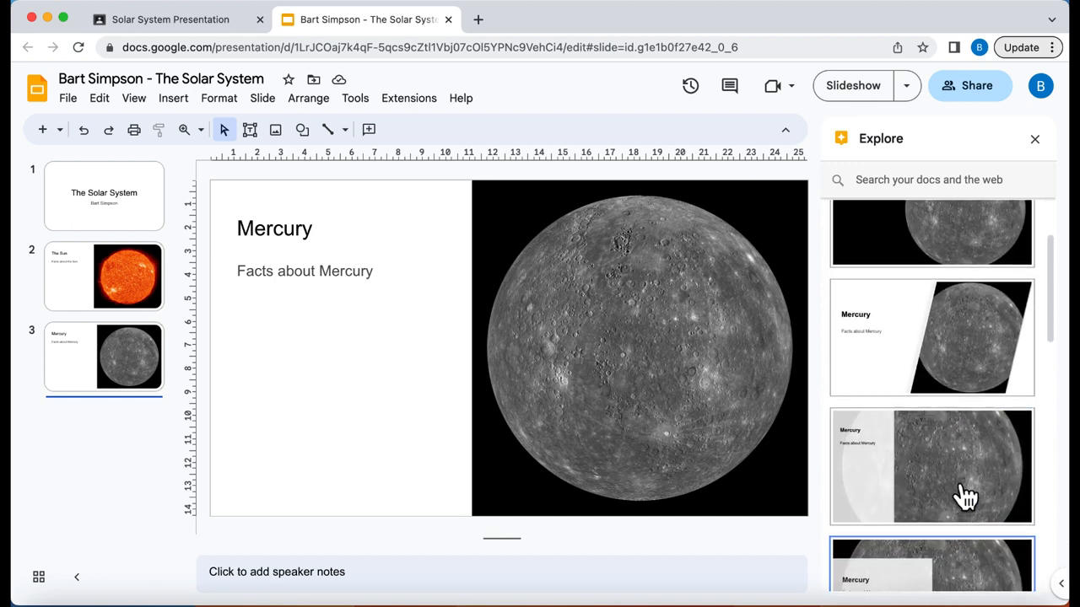
click(930, 466)
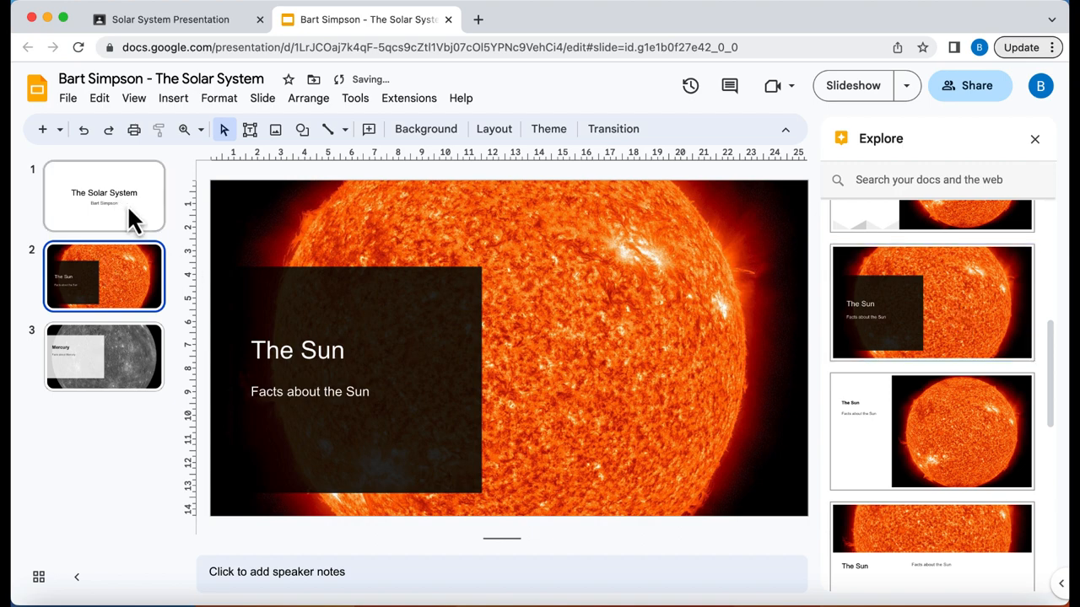
Give the title slide the diagonal black design and review the Sun and Mercury slides
click(104, 196)
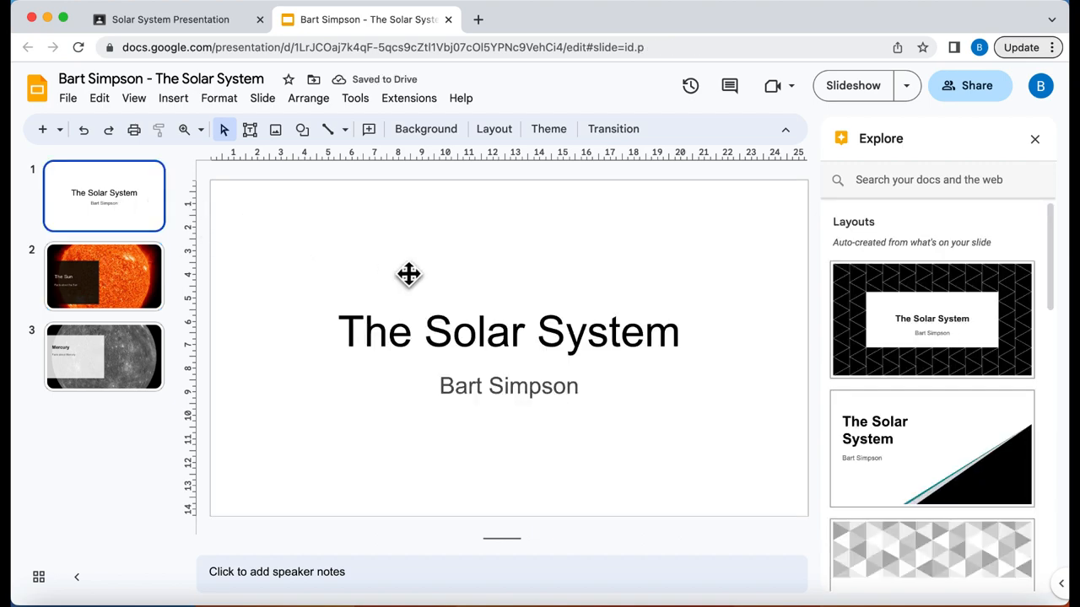
click(931, 448)
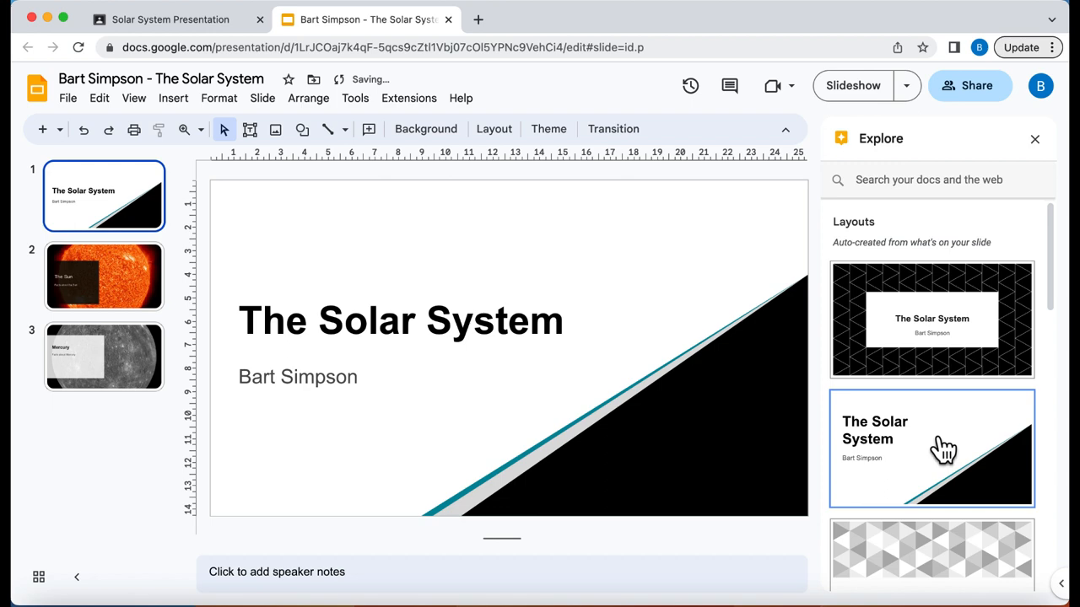
click(104, 277)
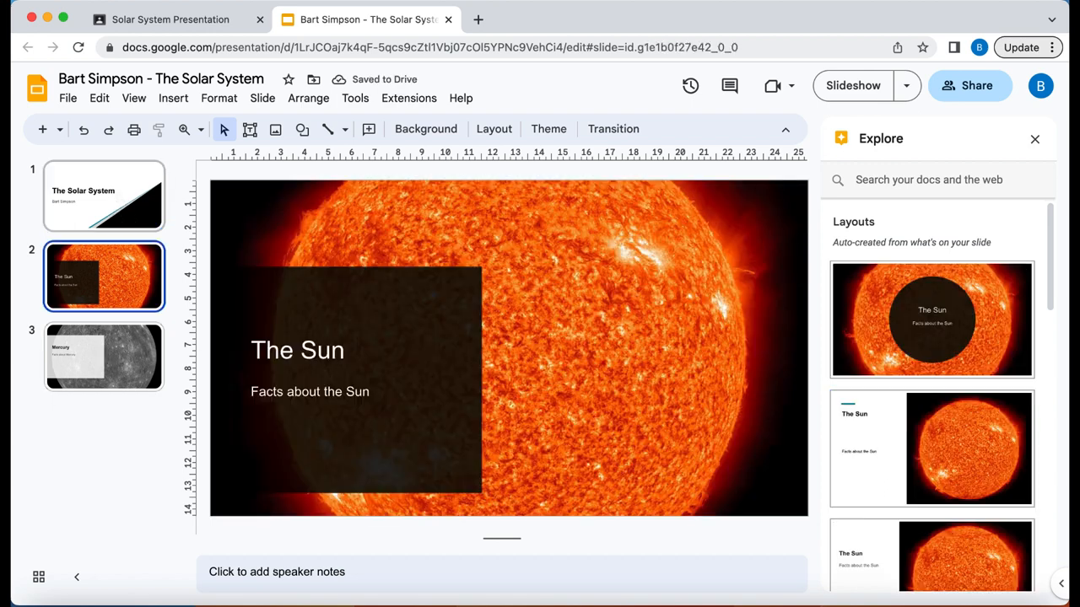
click(104, 196)
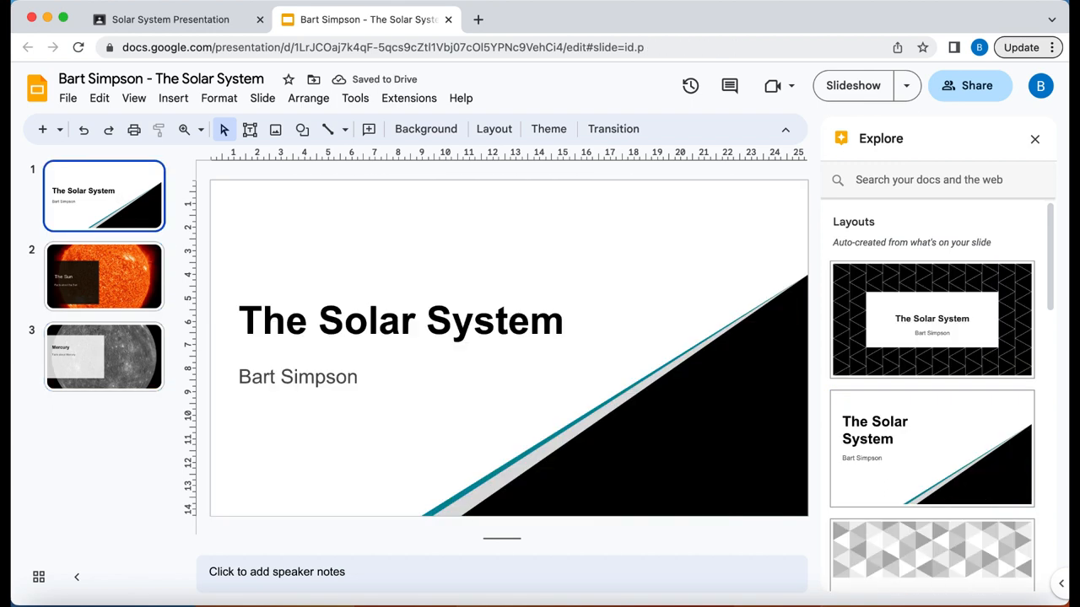
click(103, 276)
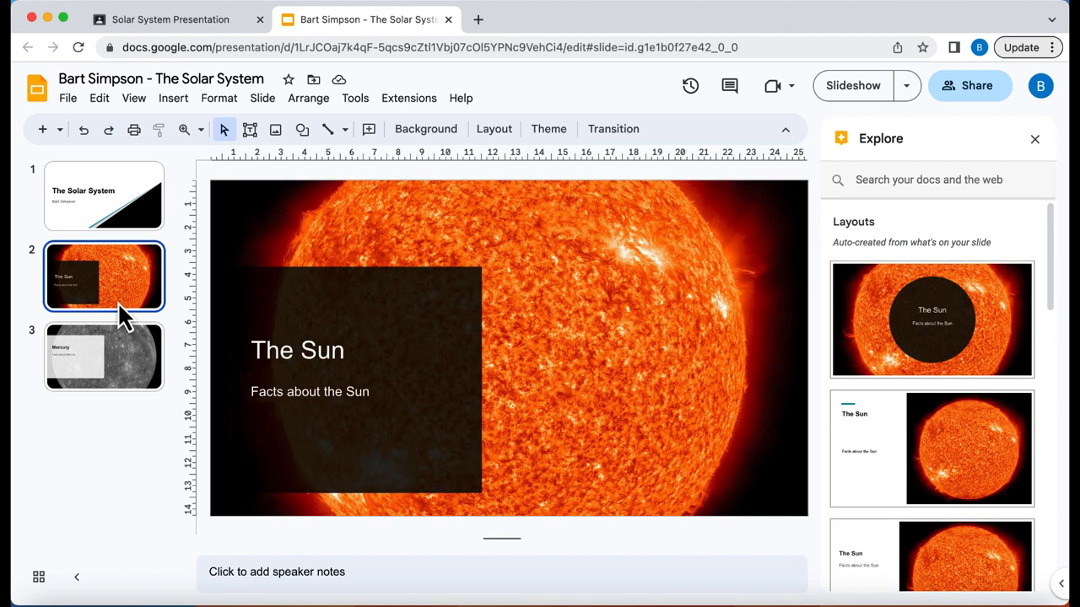
click(104, 357)
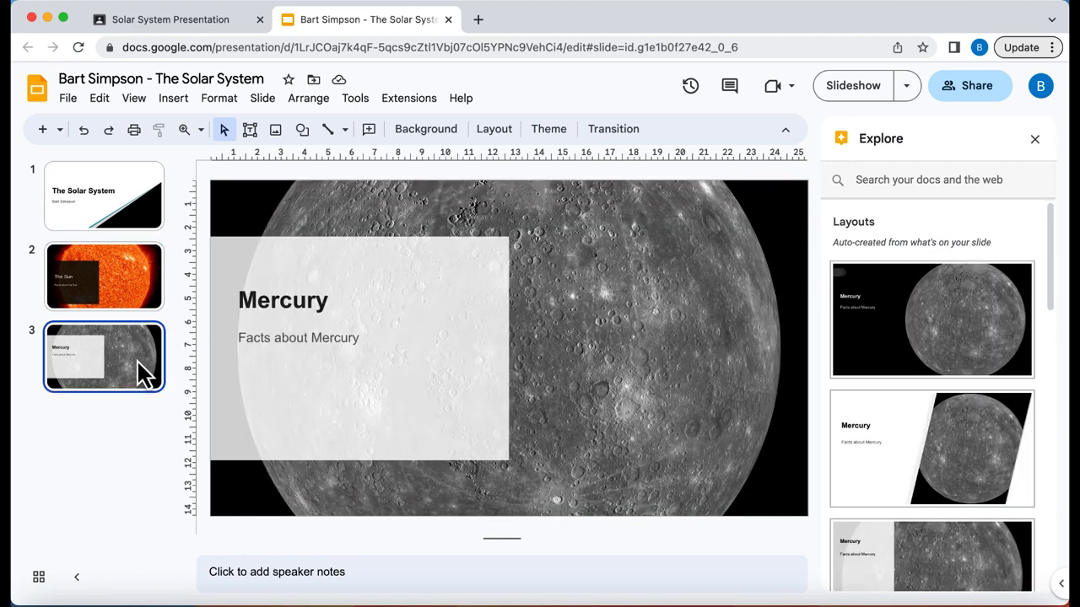
mouse_move(499, 54)
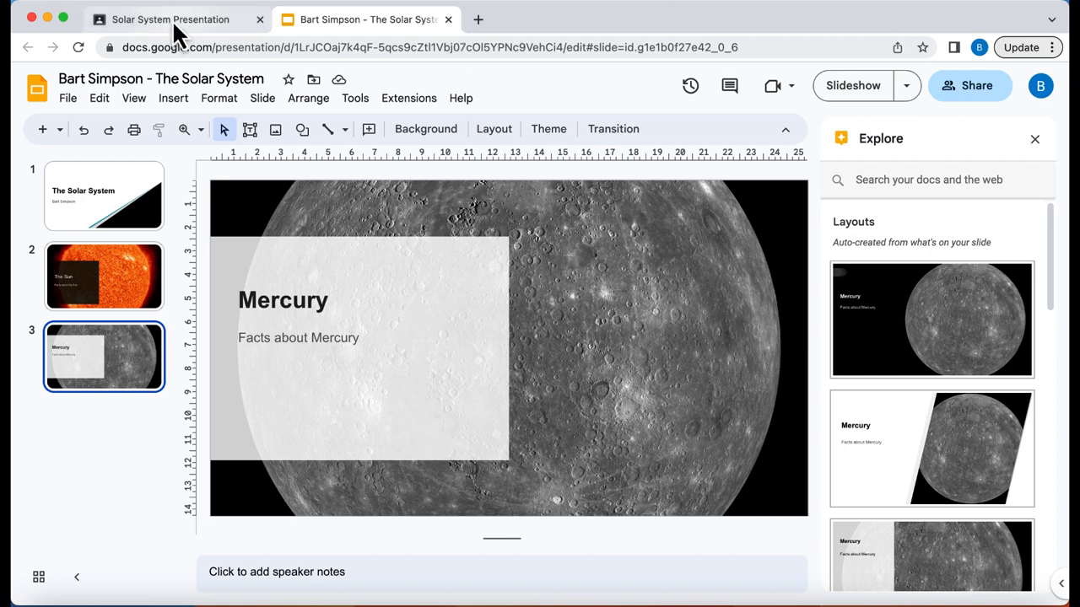
Hand in Bart's Solar System Presentation from Classroom and confirm, then return to Slides
click(169, 18)
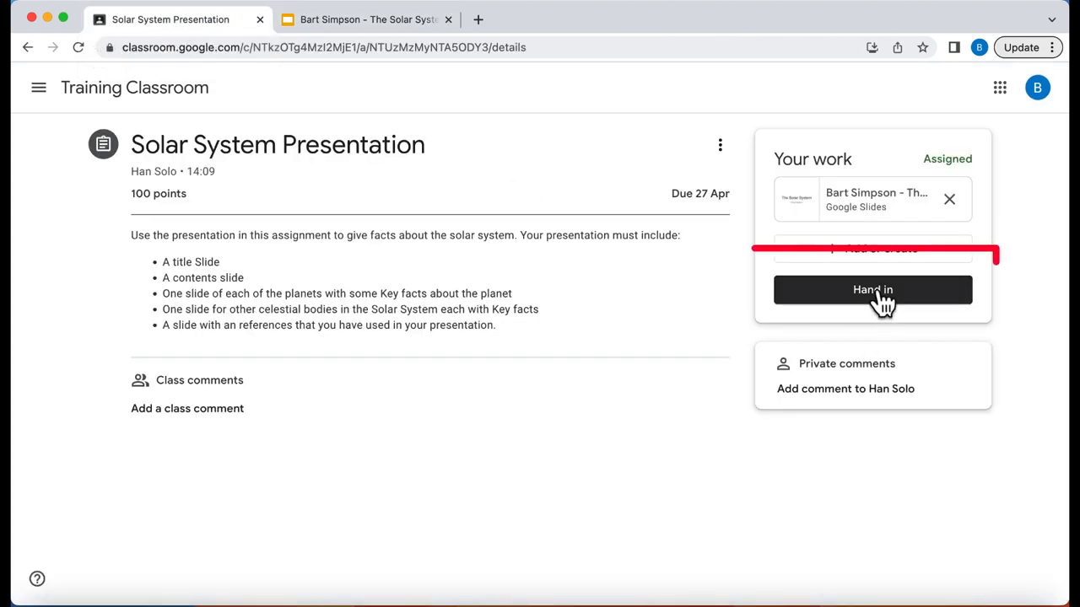
click(872, 289)
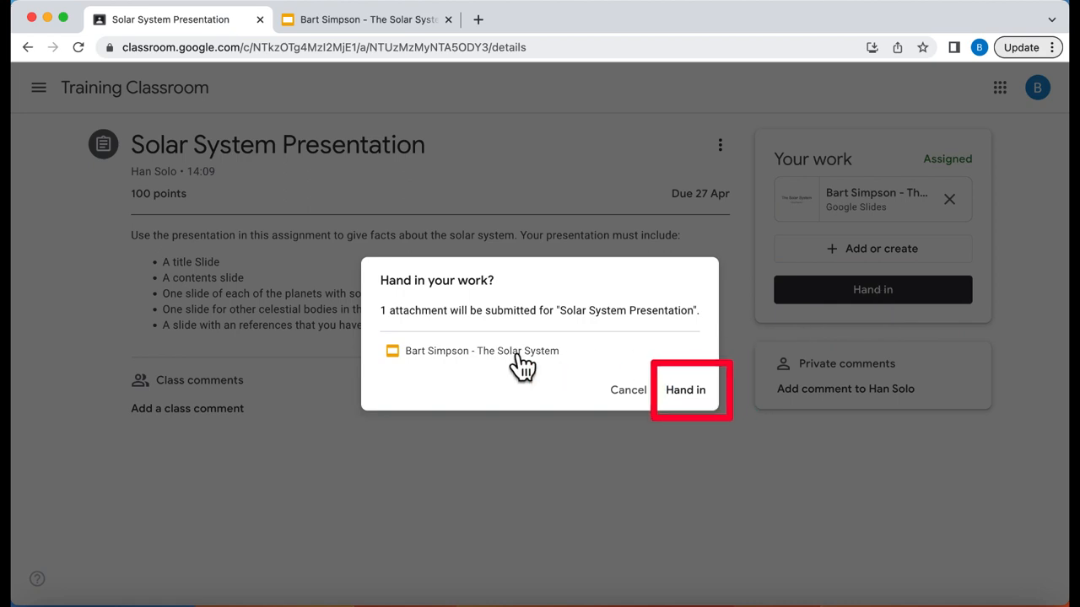
click(685, 390)
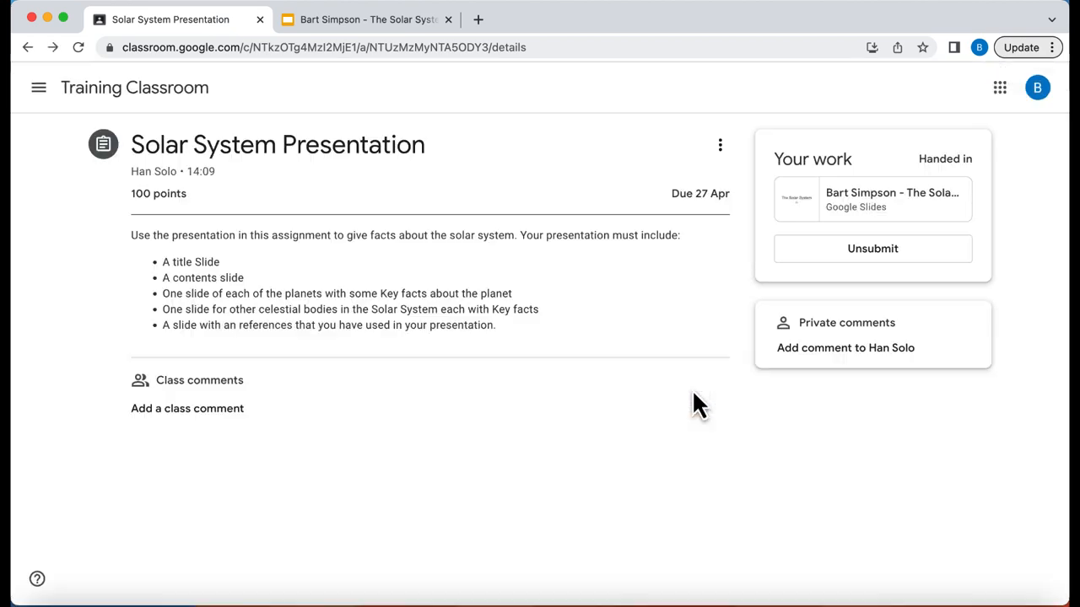
click(366, 19)
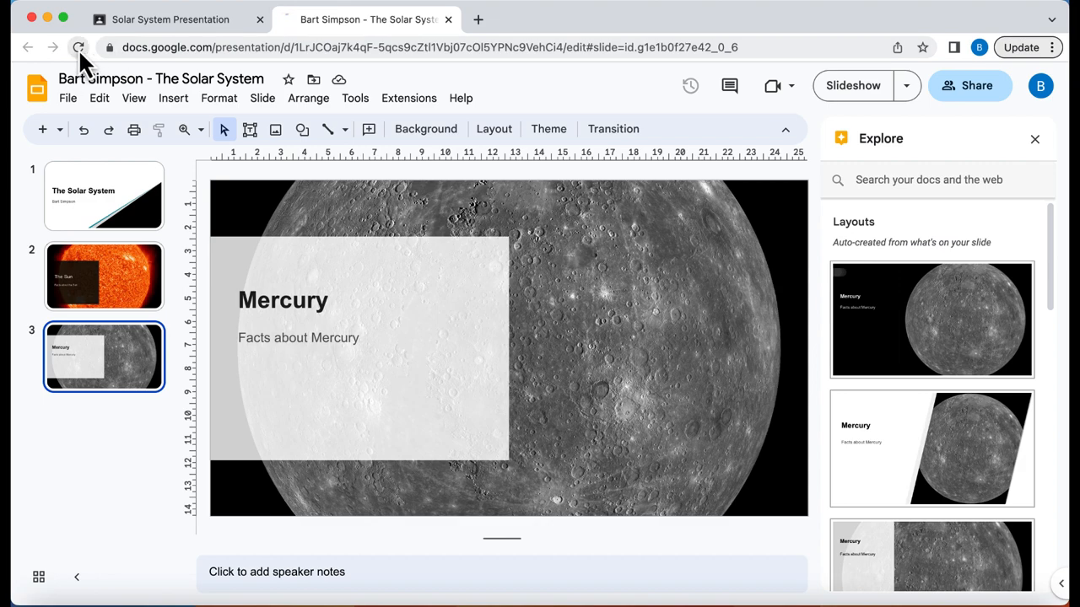
Reload the submitted slides and verify view-only mode on the title and Sun slides
click(79, 47)
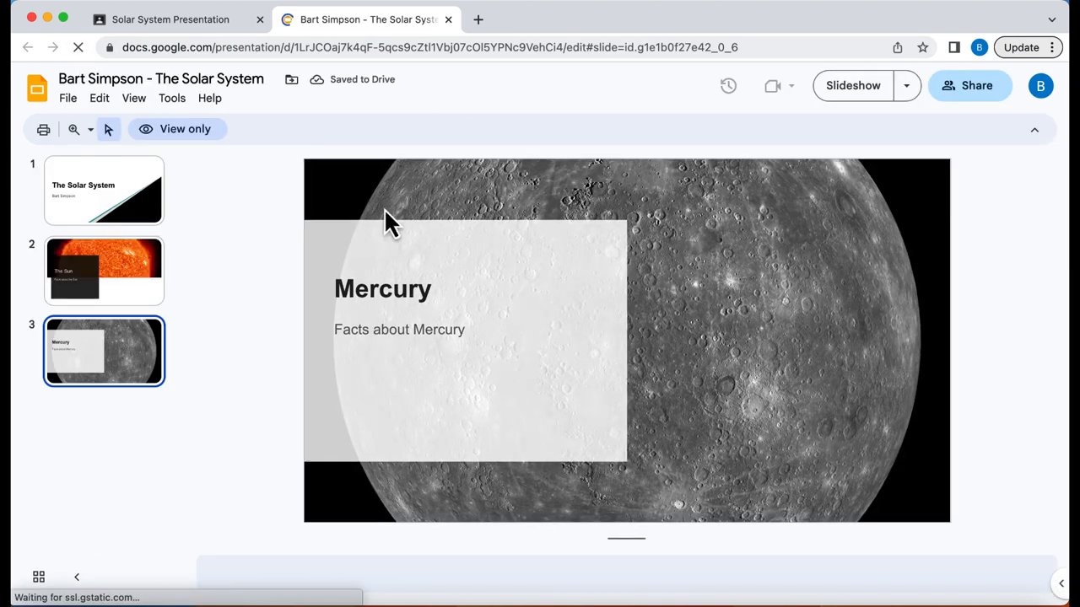
click(399, 329)
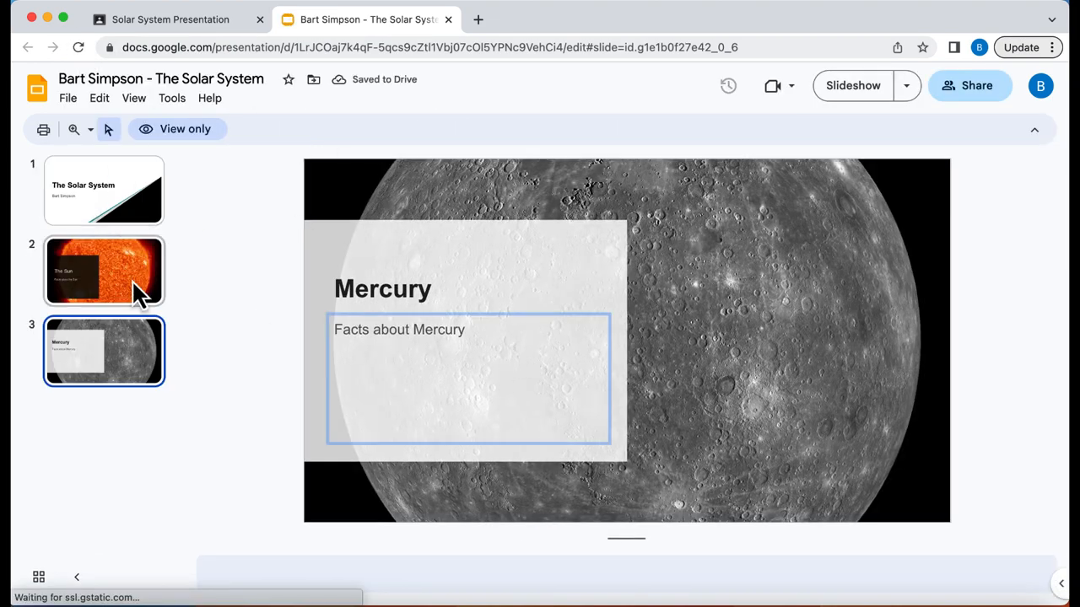
click(104, 190)
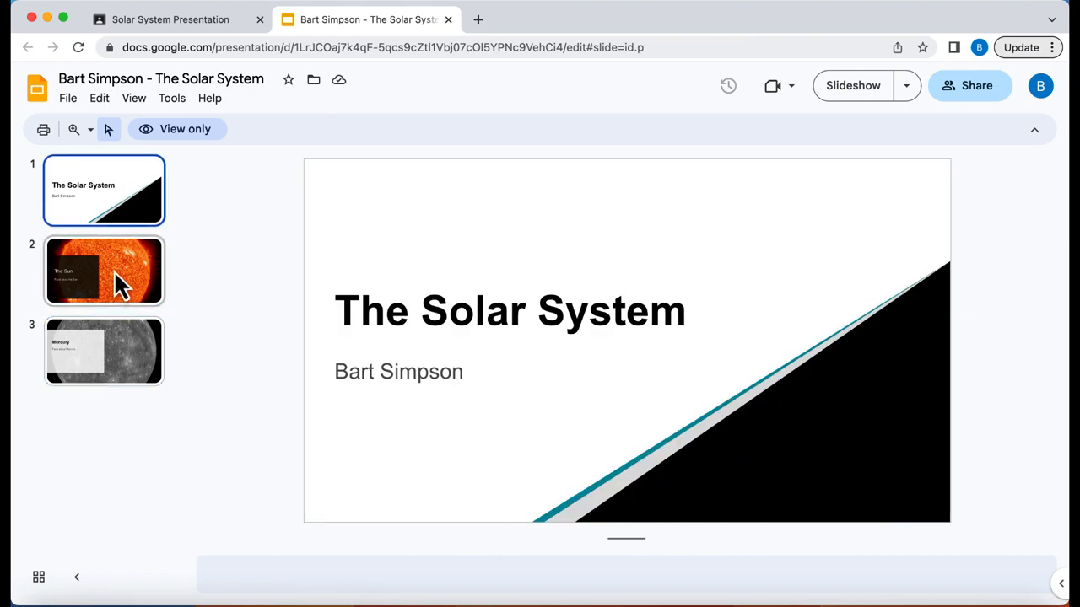
click(104, 271)
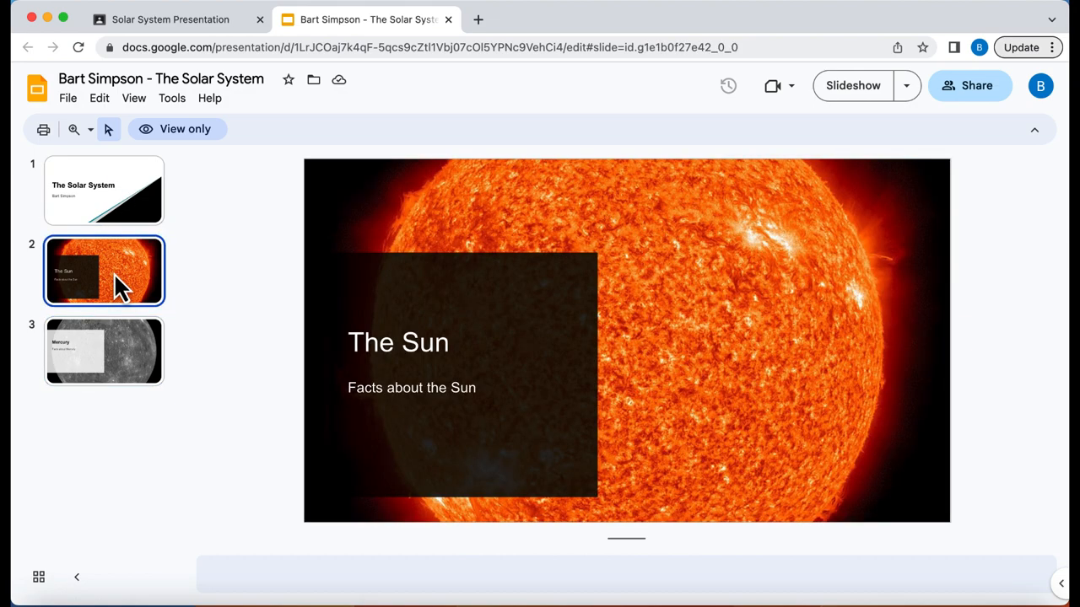
click(170, 19)
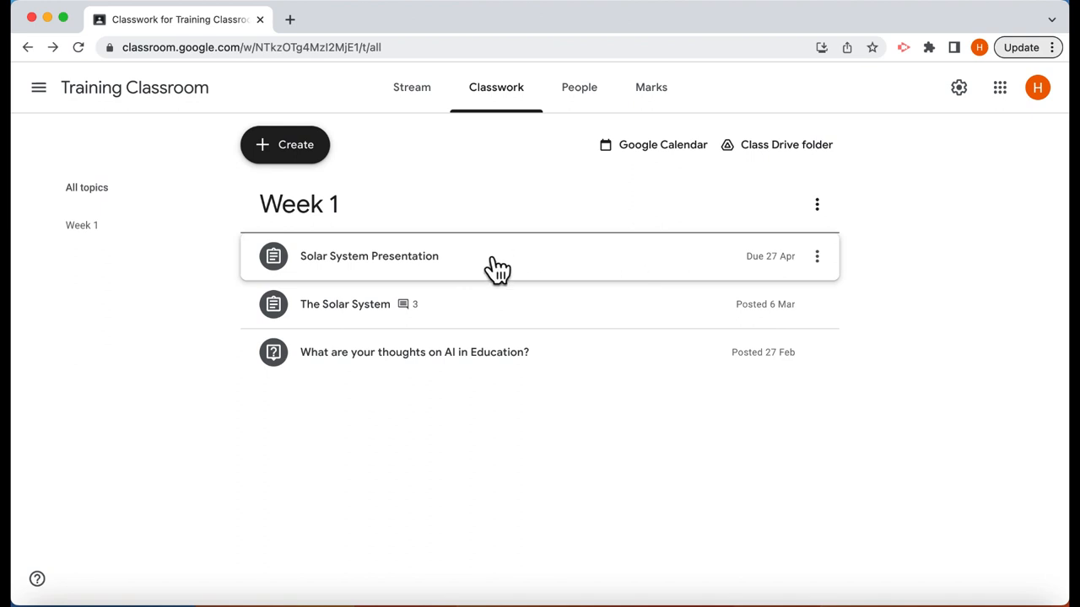
Expand Solar System Presentation on Classwork and view its 1 handed-in submission
click(369, 255)
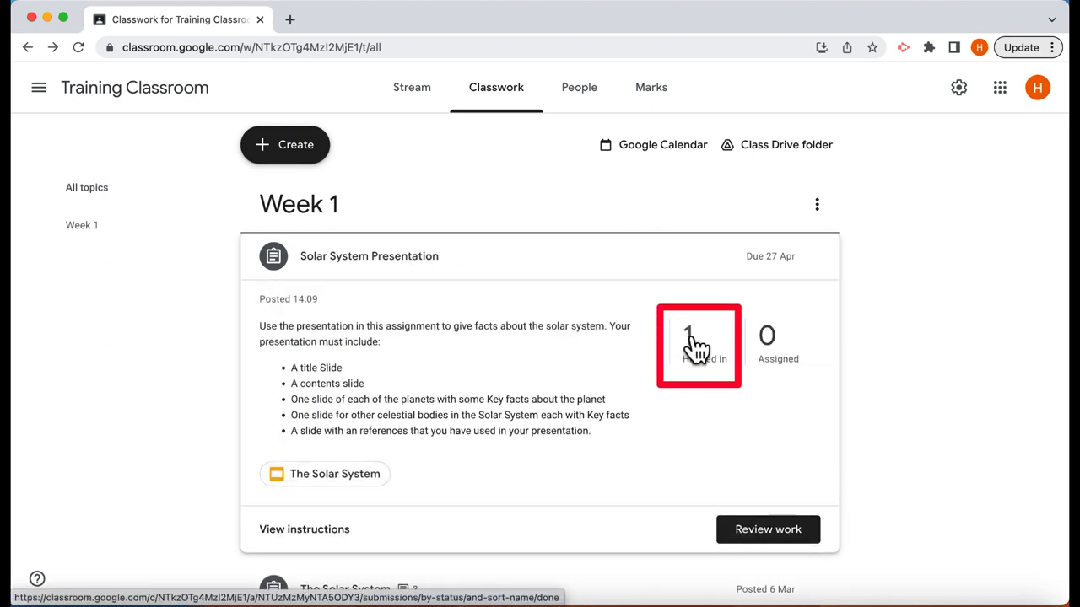
click(699, 345)
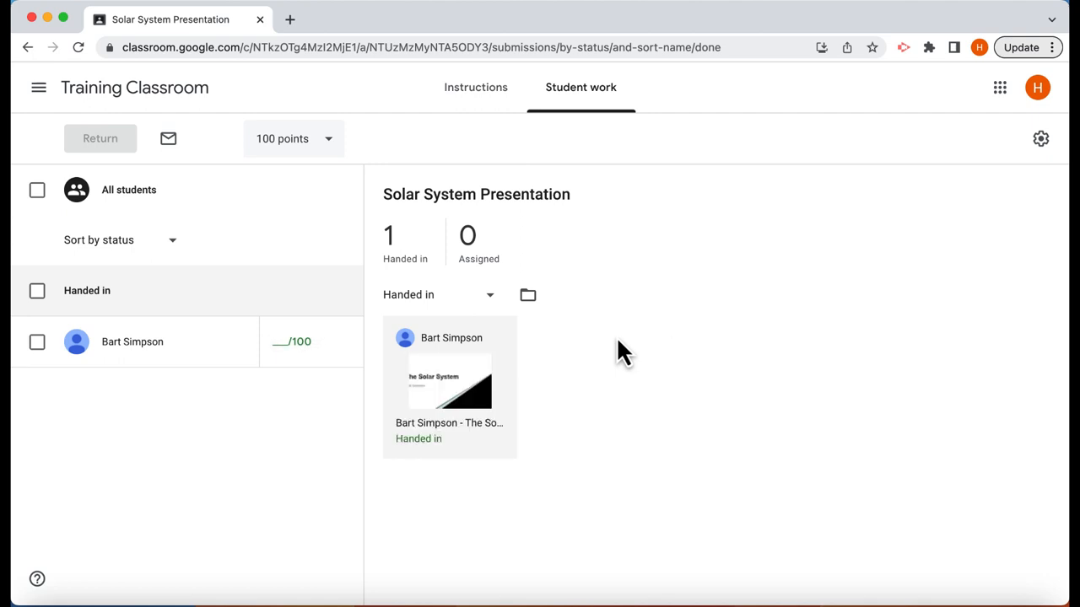
mouse_move(463, 392)
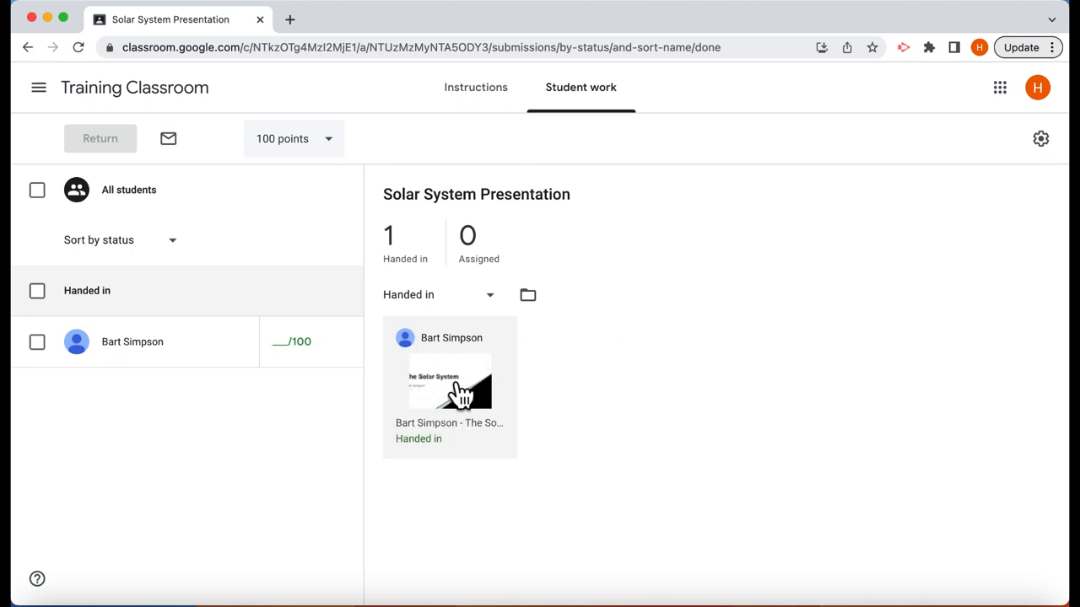
mouse_move(459, 393)
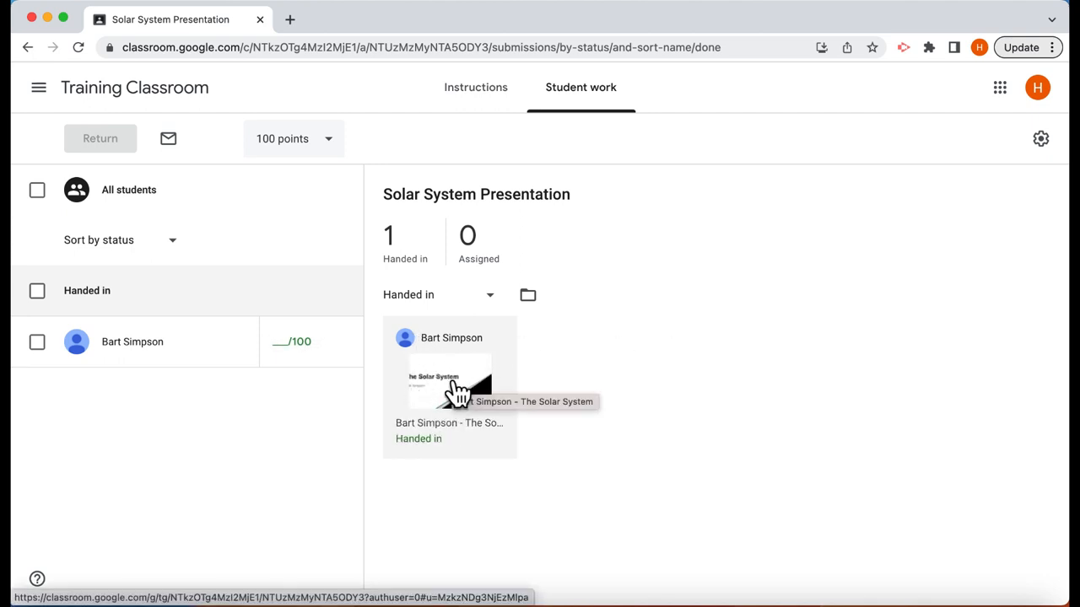